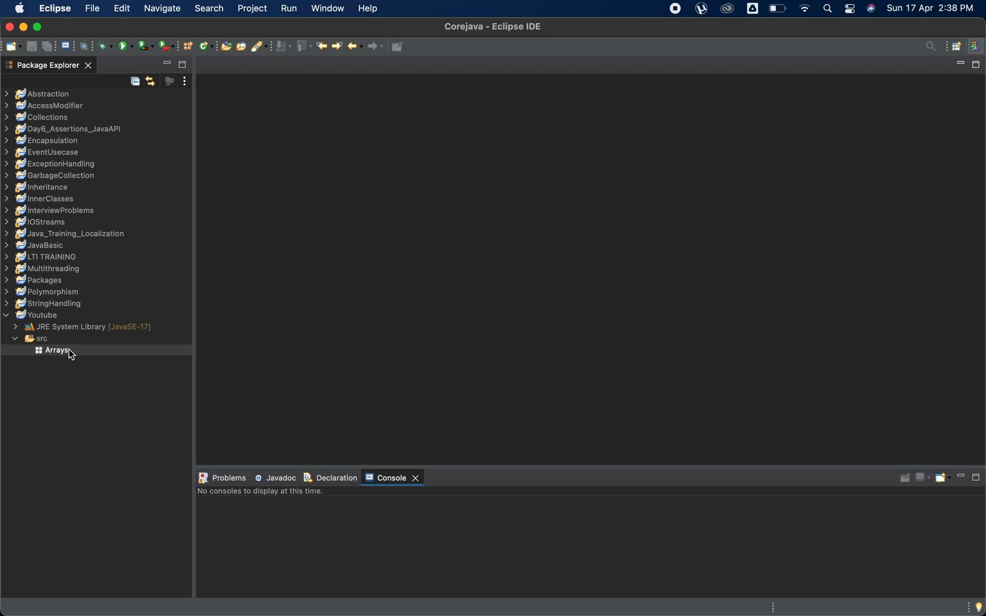
Step: Create a new class named ArrayReverse in the Youtube project's Arrays package
right_click(55, 350)
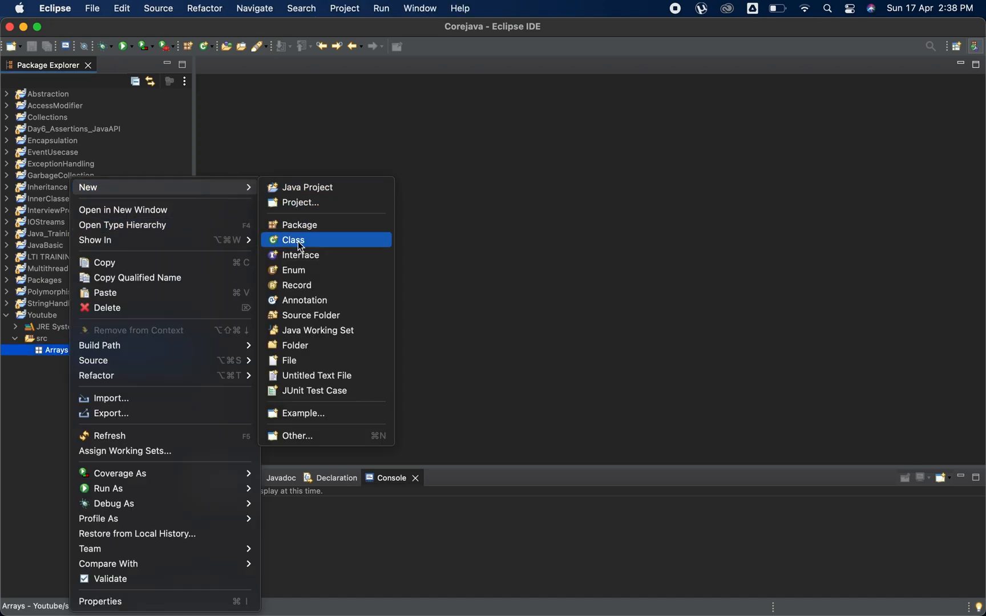
left_click(293, 240)
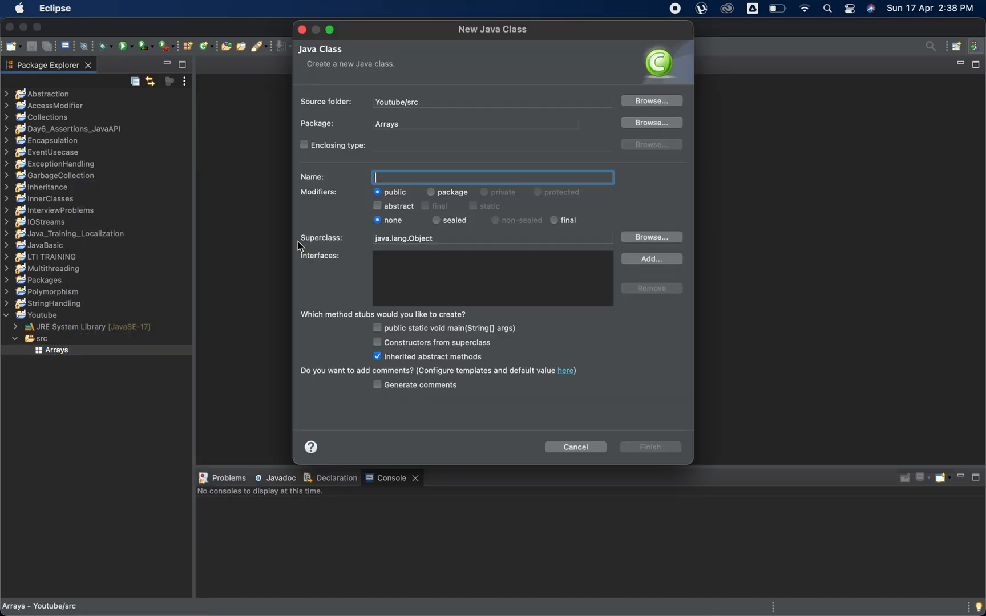
type("ArrayRev")
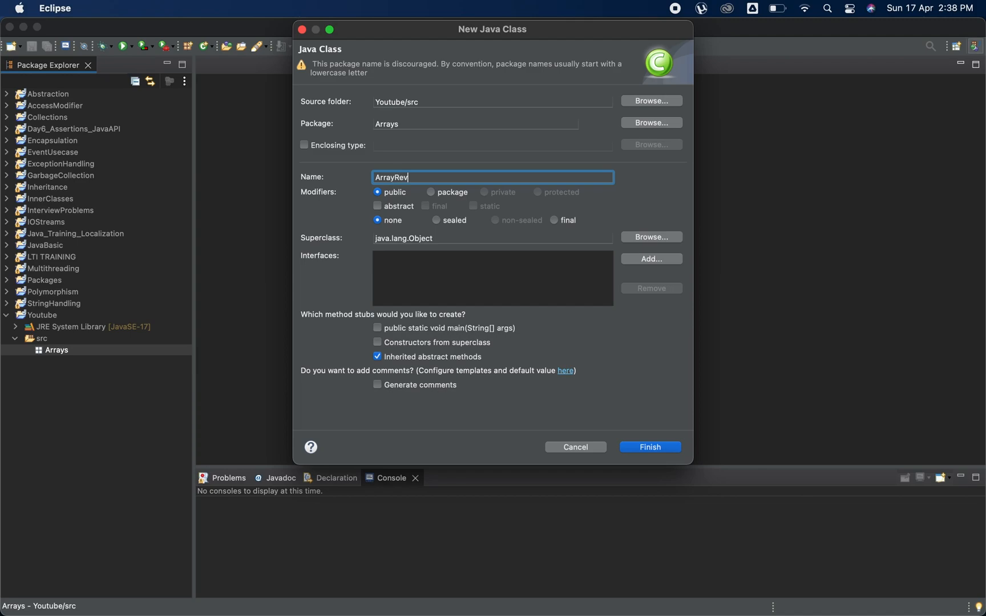
left_click(649, 446)
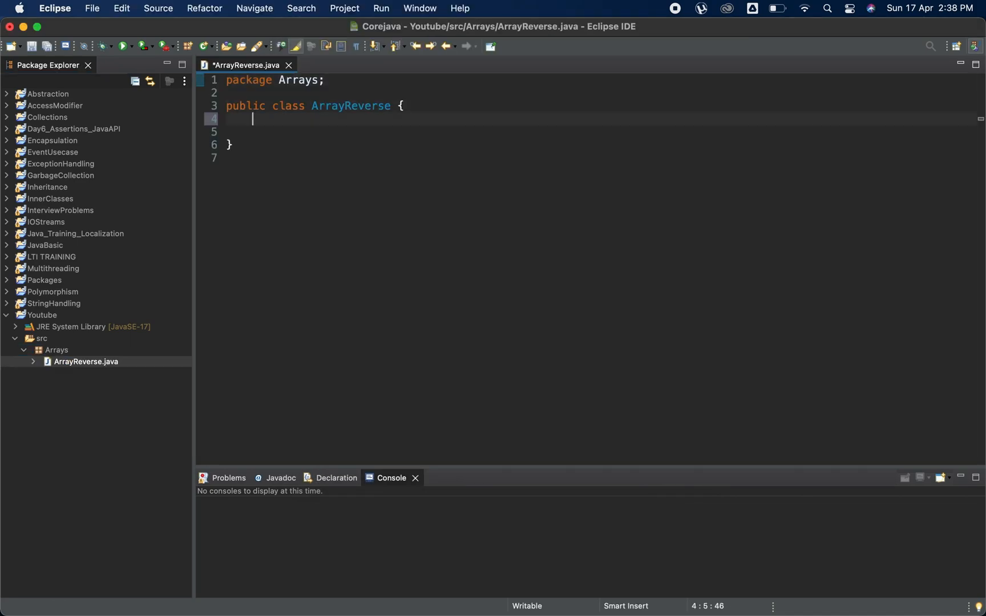
Step: Insert a main method declaring Integer[] arr = {1, 6, 8, 10, 16}
type("main")
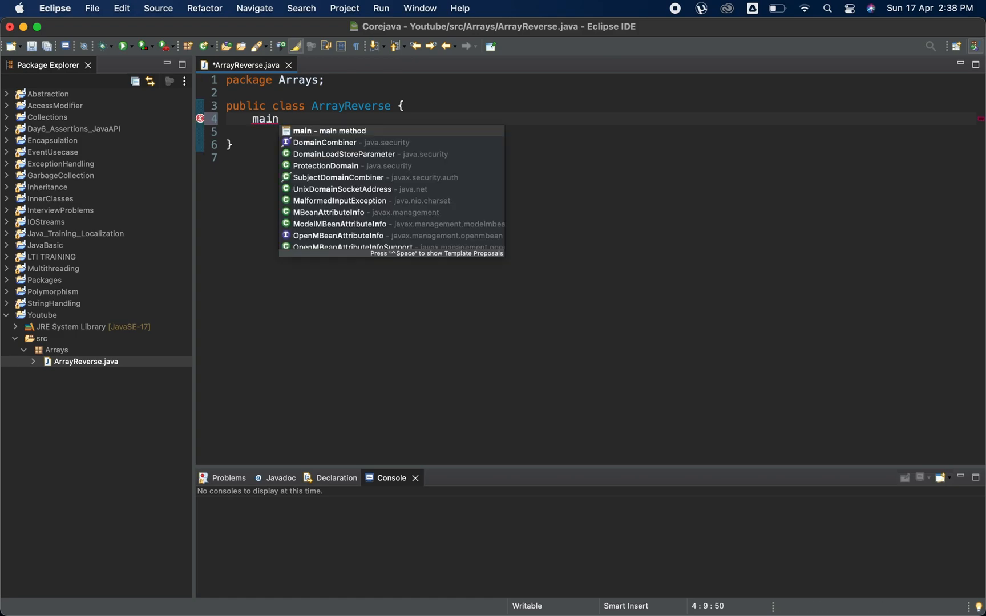
left_click(329, 131)
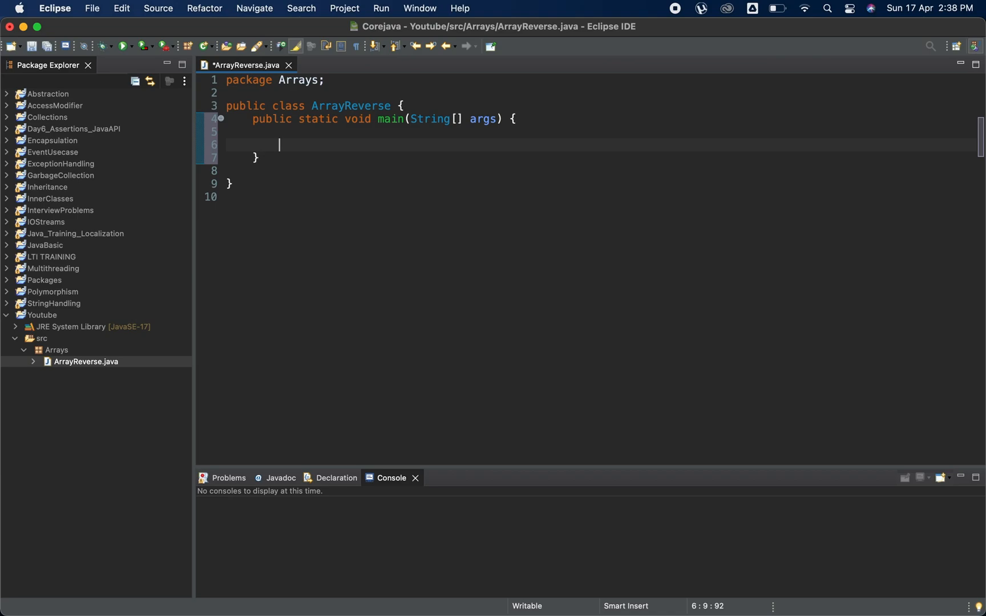
type("Inte")
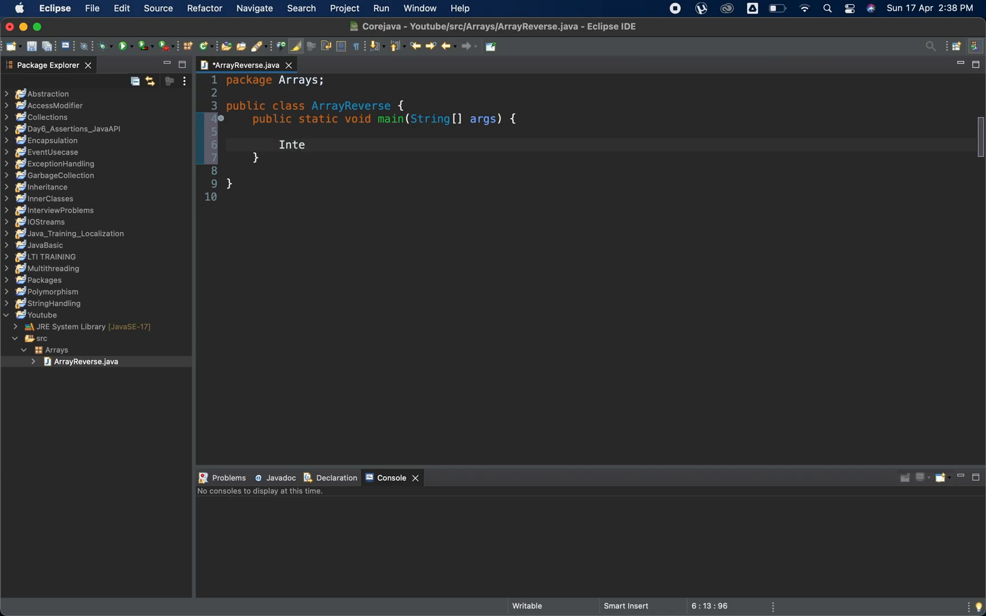
type("ger")
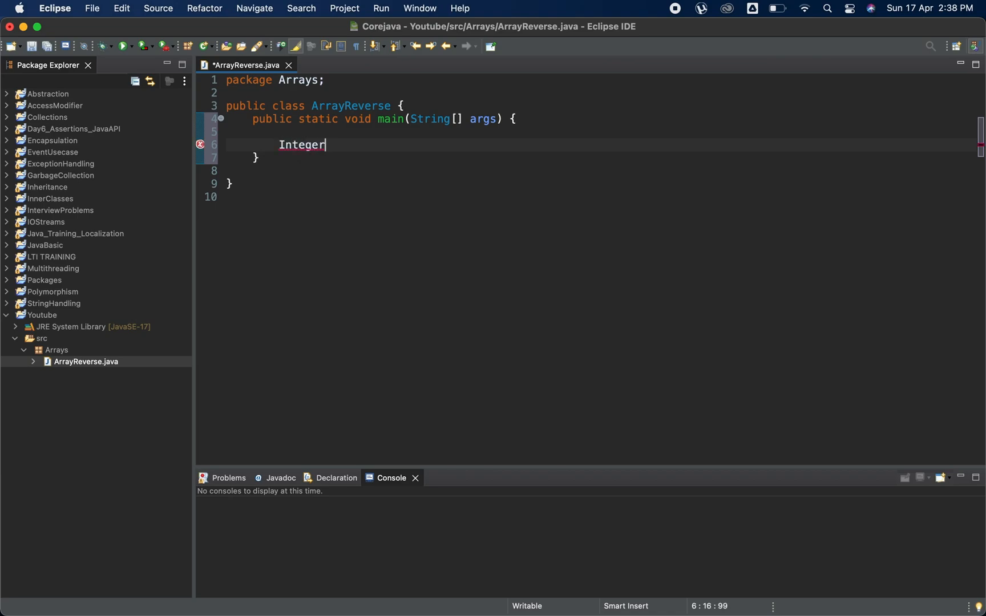
type("[")
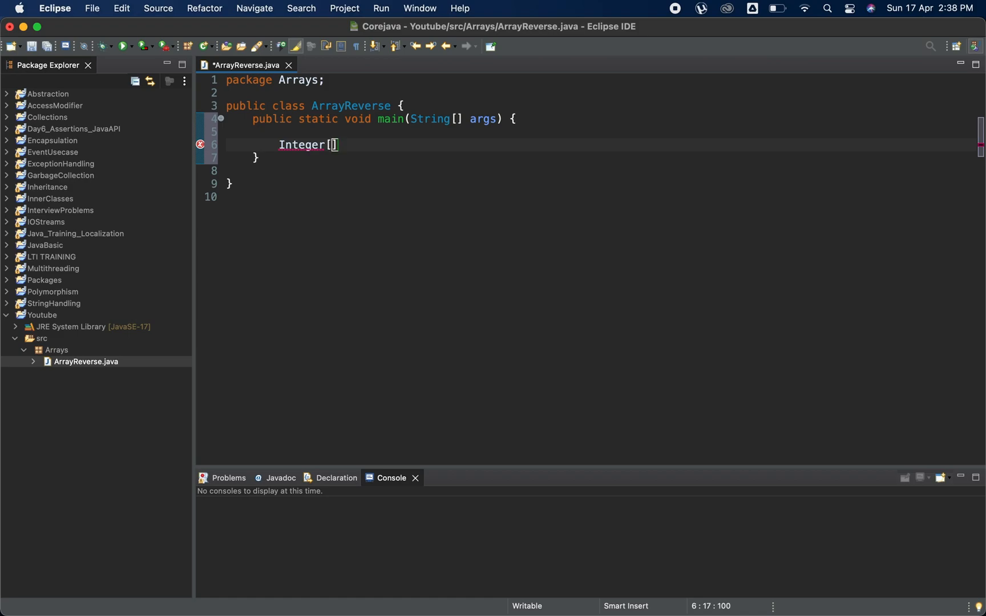
type("arr")
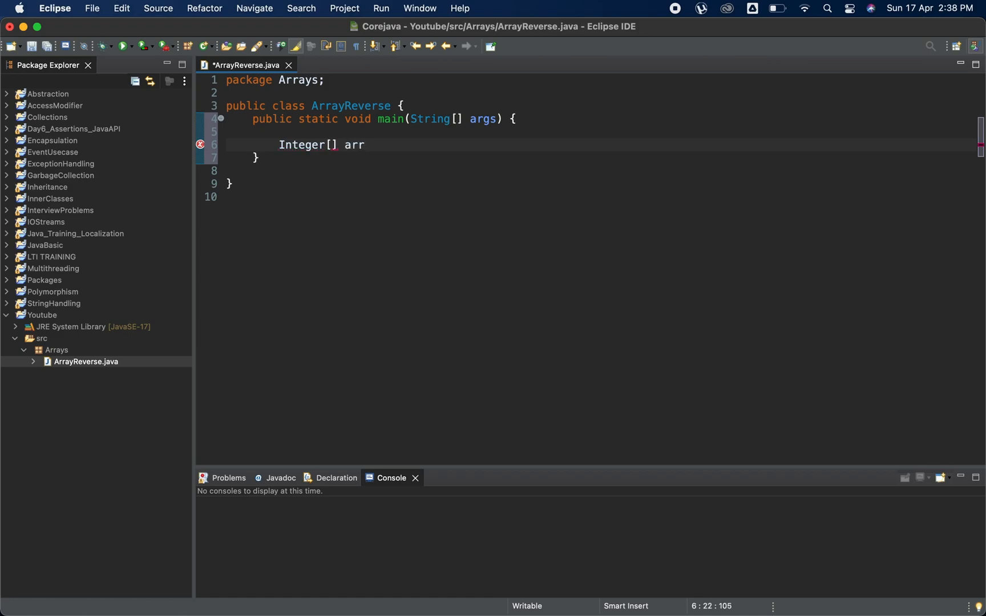
type("= {")
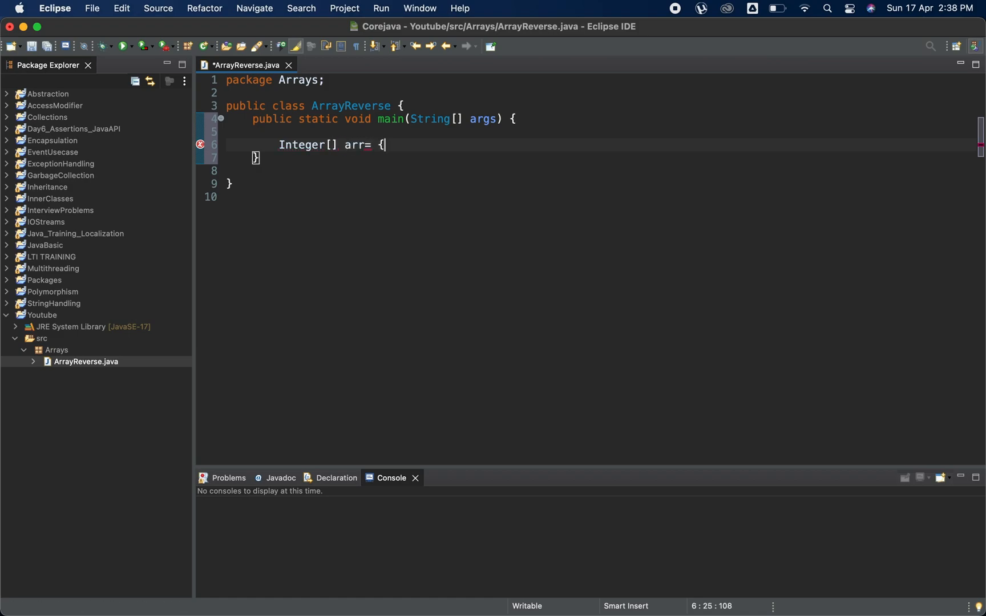
type("1,")
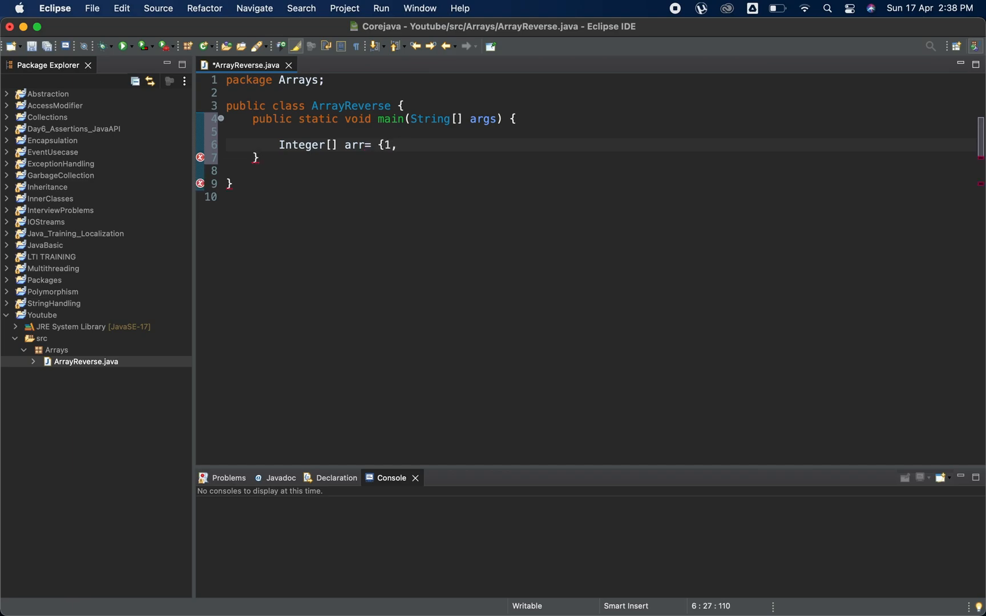
type("6,8,")
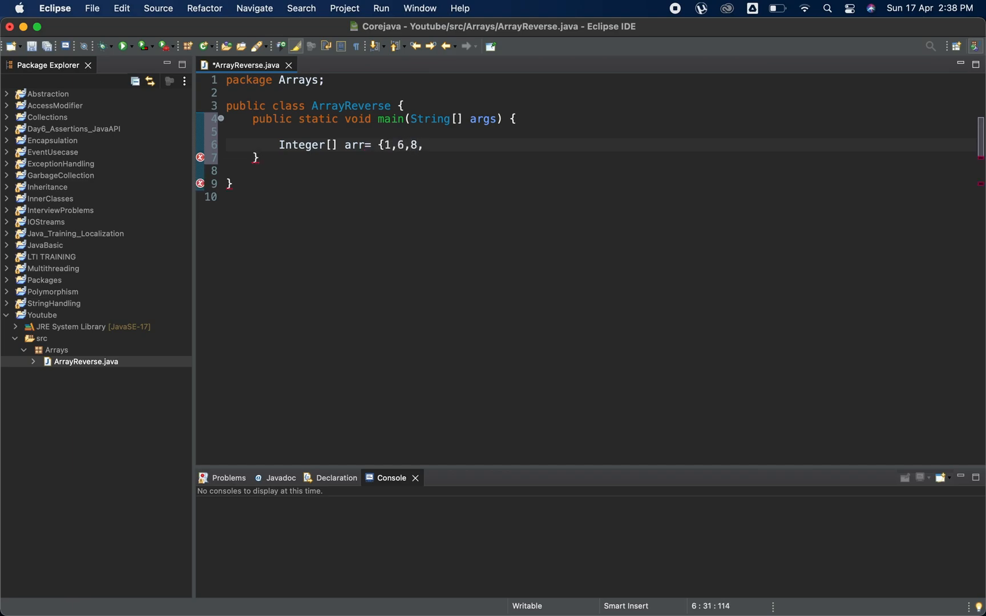
type("10,16")
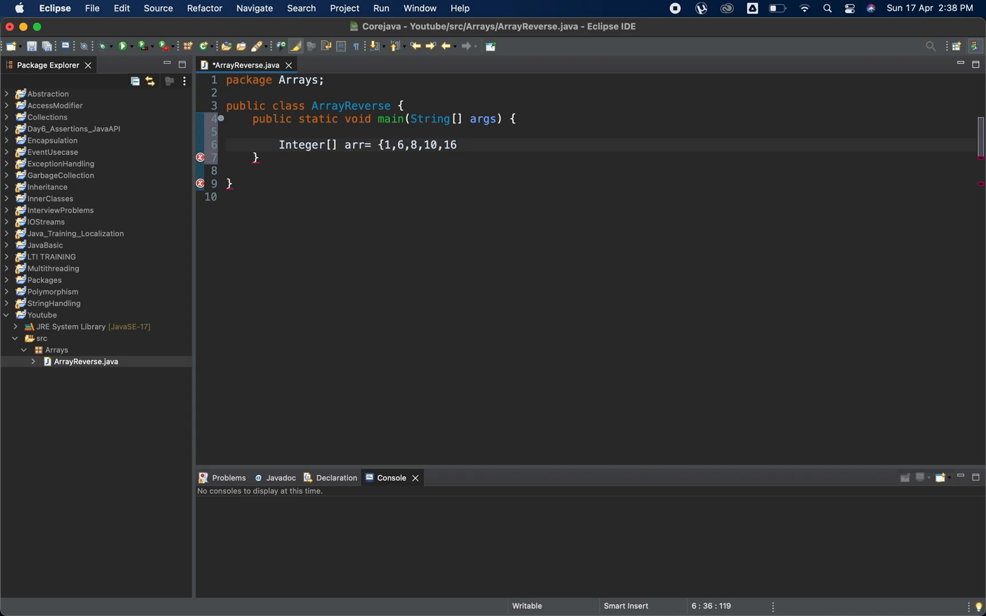
type("};")
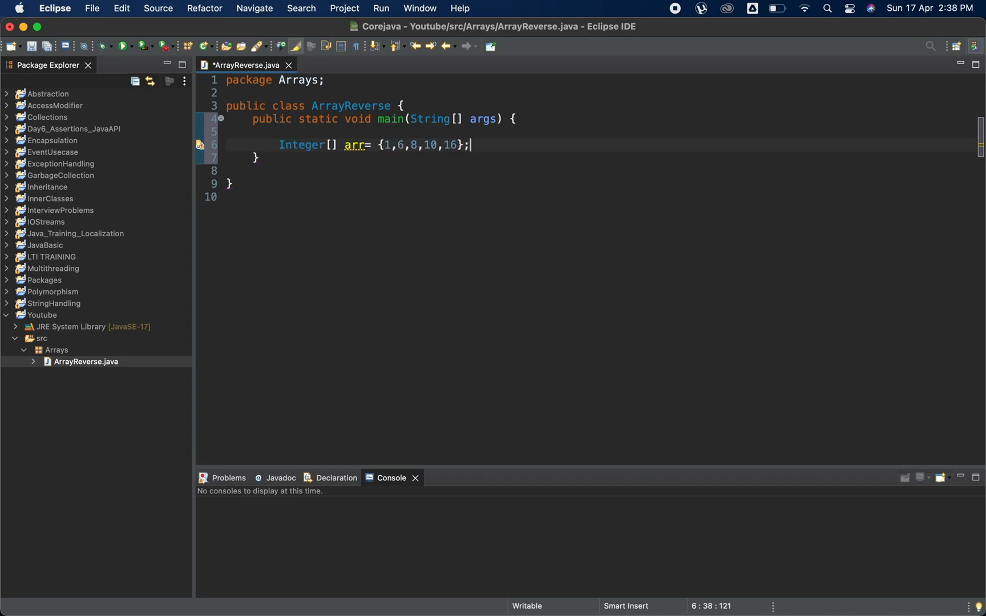
key("Enter")
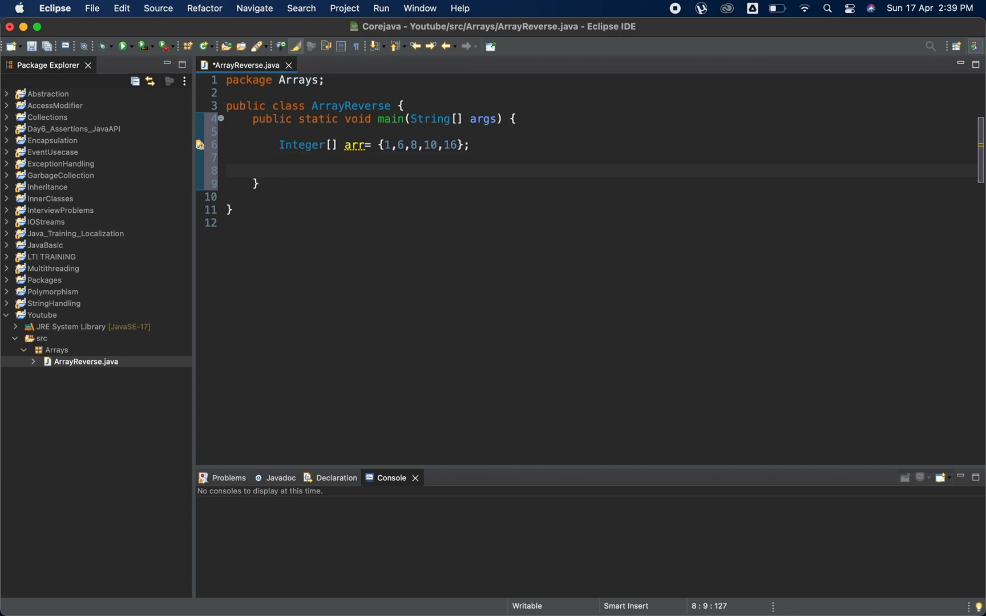
Step: Add a 'way 1' comment and a for loop from i = arr.length-1 while i >= 0
type("way 1")
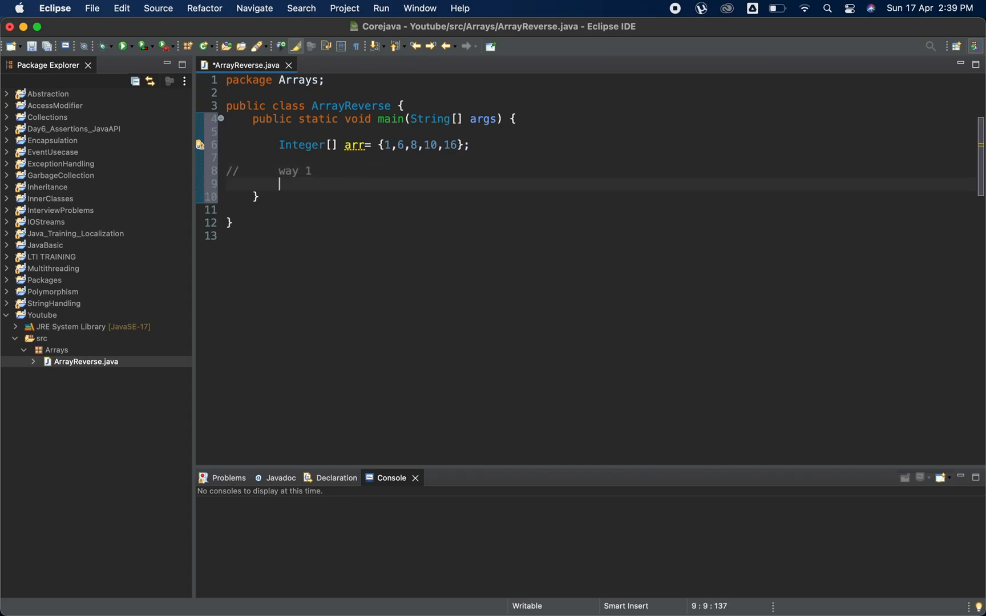
type("for")
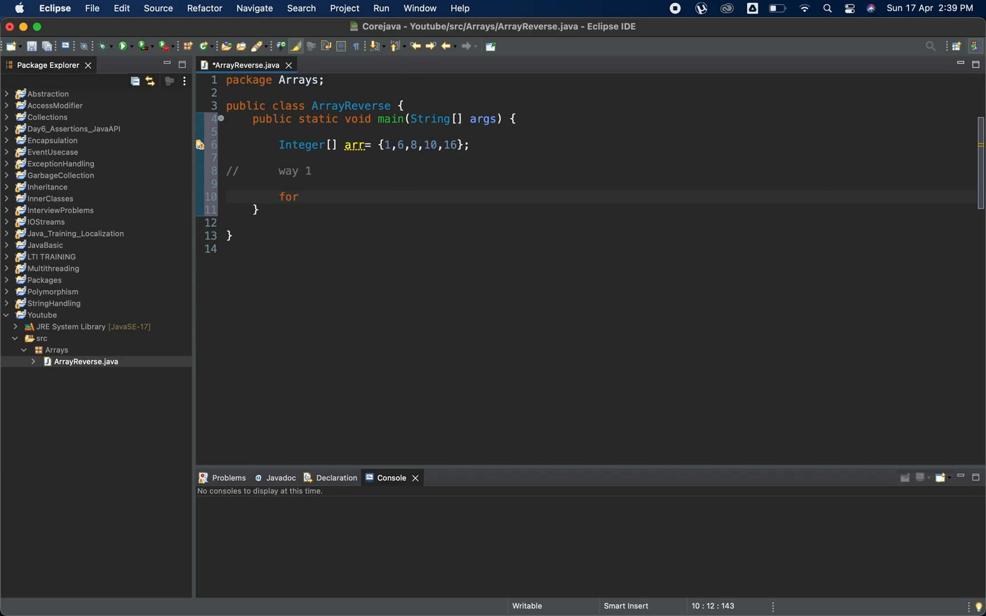
type("(int)")
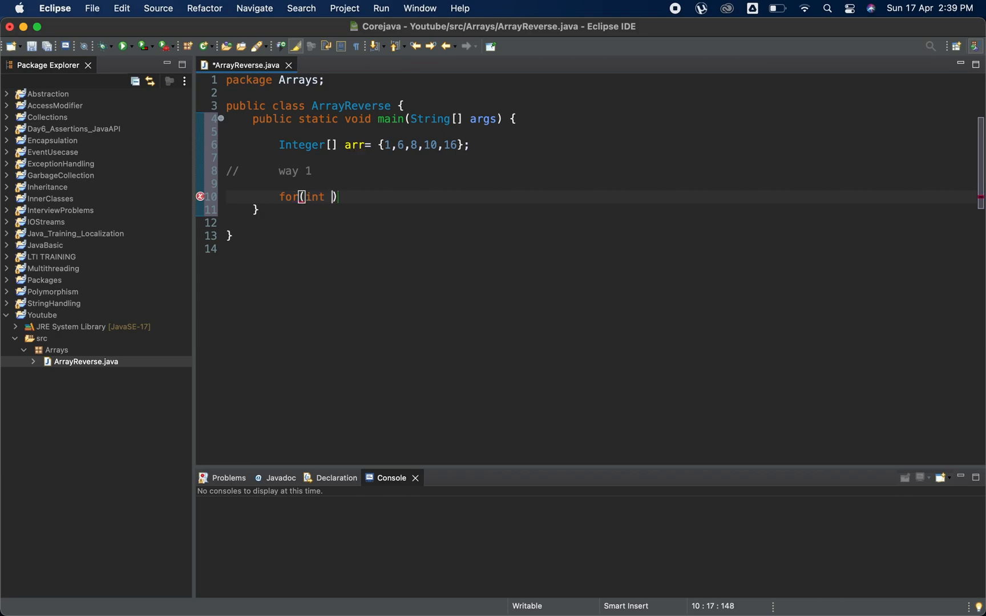
type("i=")
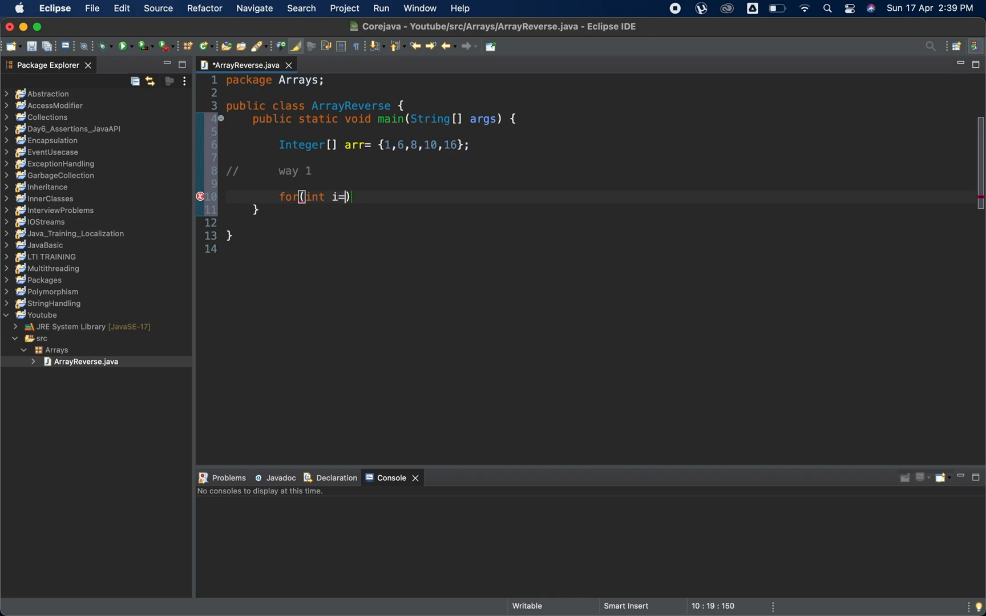
type("arr")
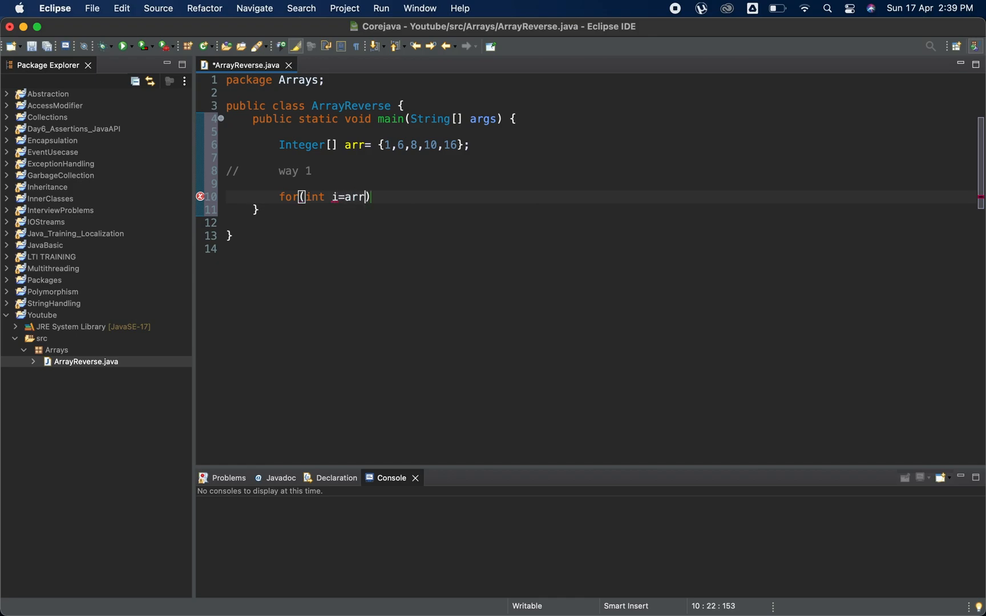
type(".length-1;")
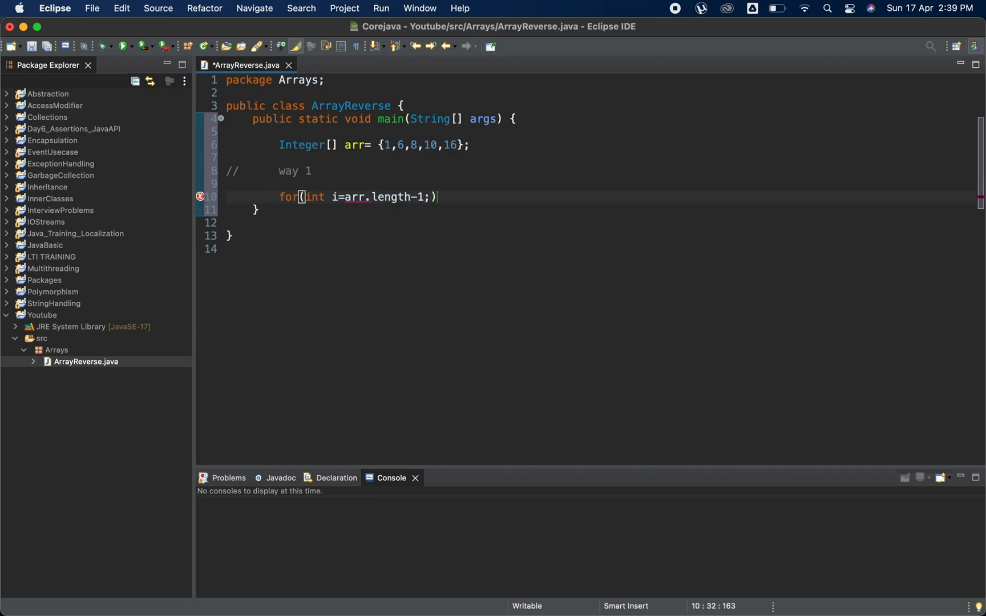
type("i")
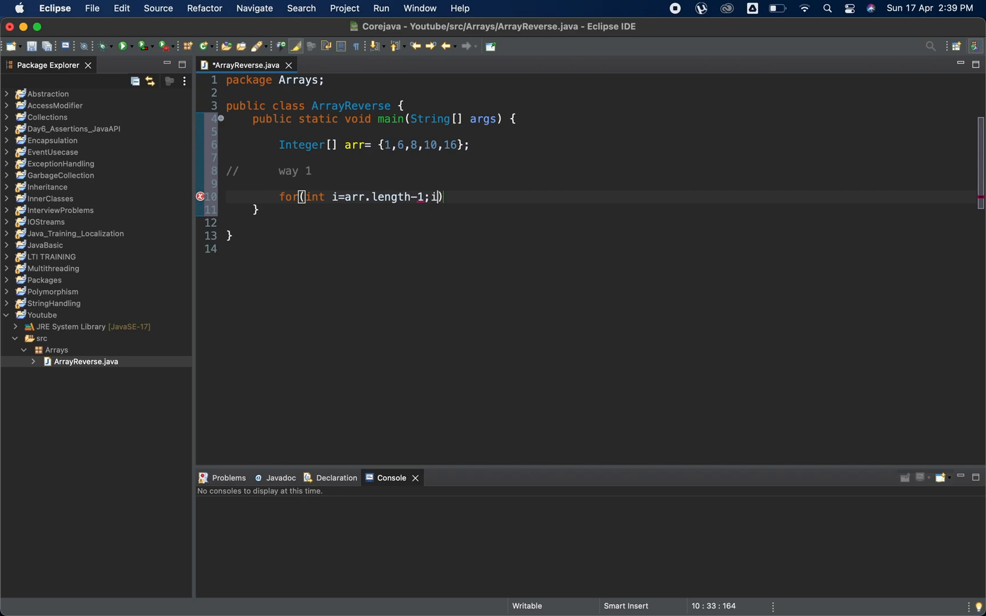
type(">=0")
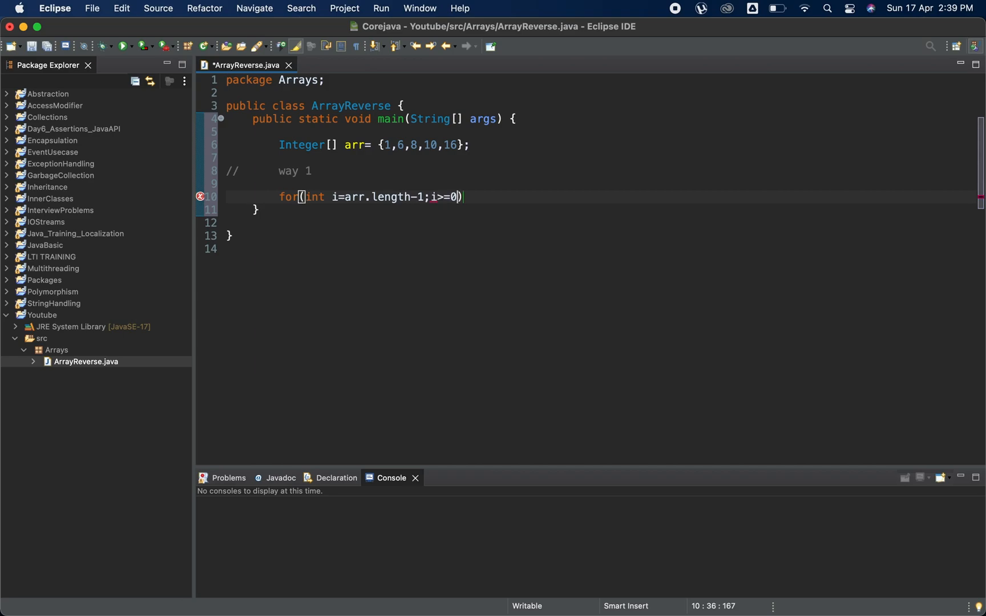
type("i++")
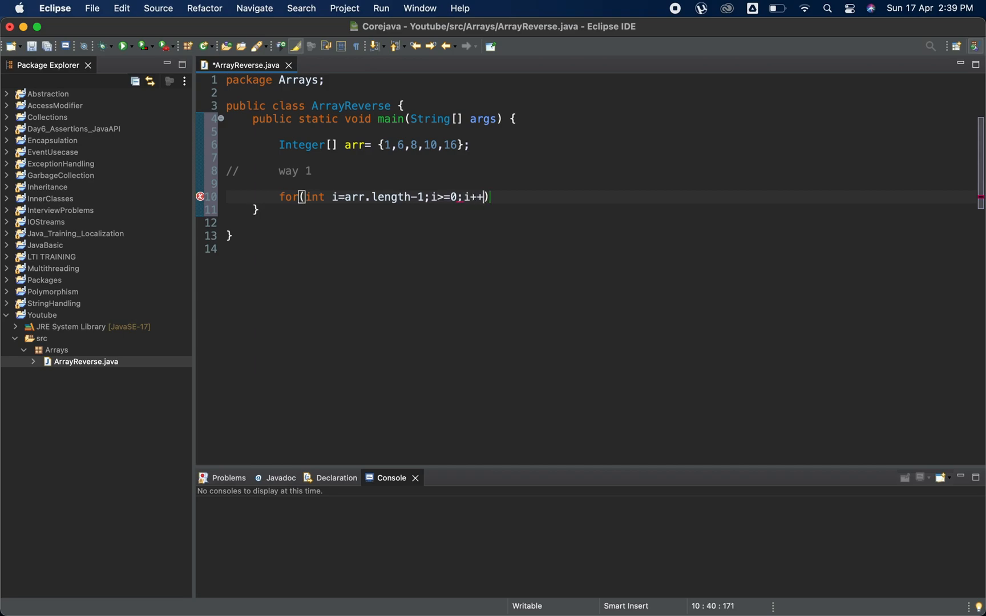
type("{")
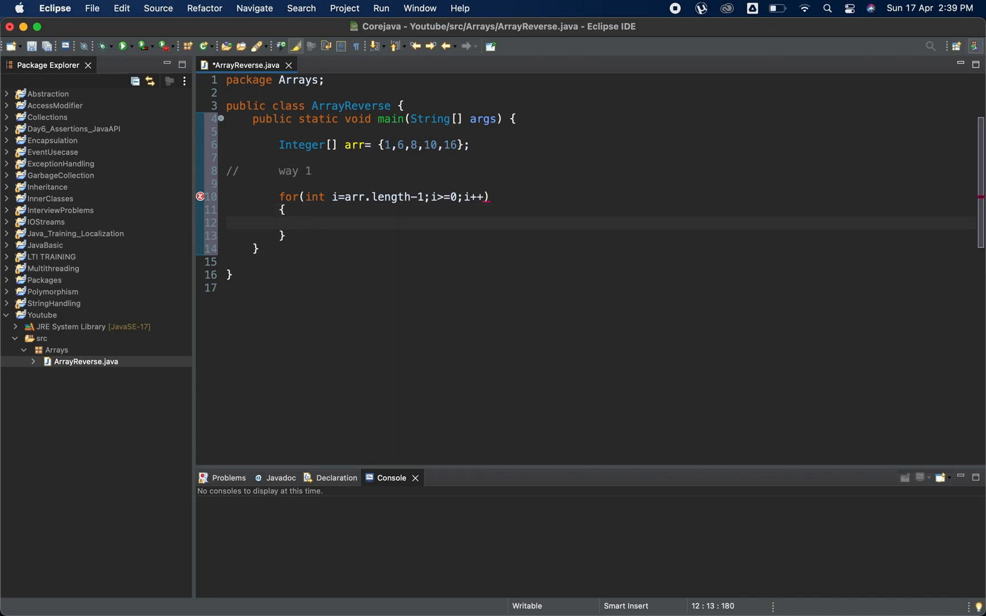
Step: Make the loop body print arr[i] + " " using the syso template
type("syso")
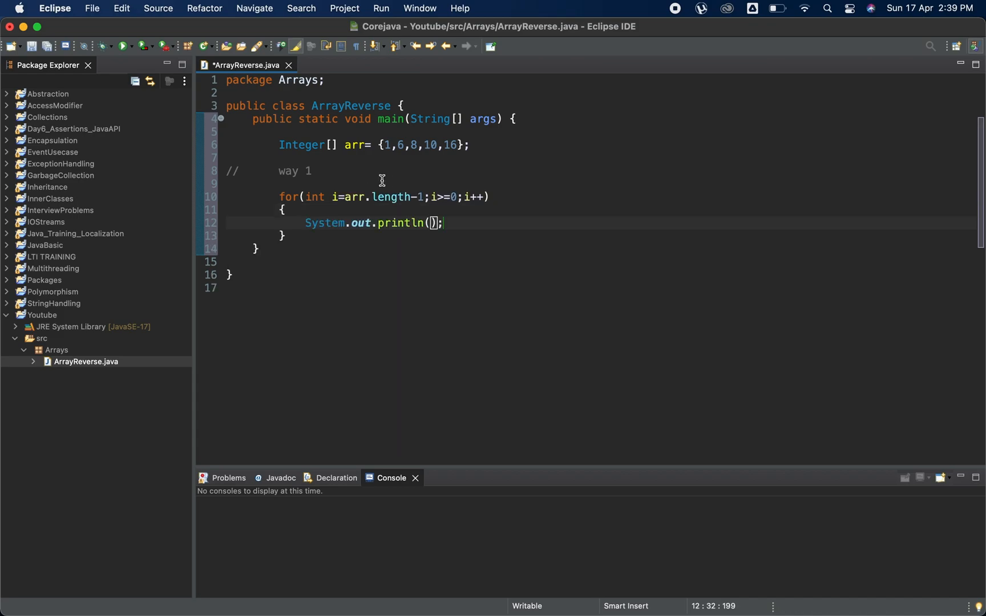
type("arr[")
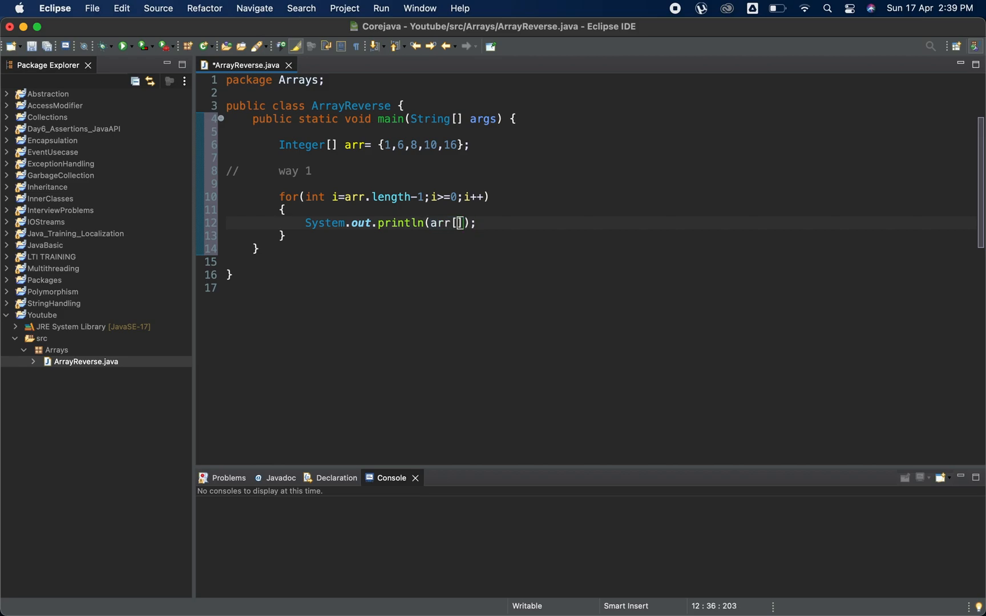
type("i")
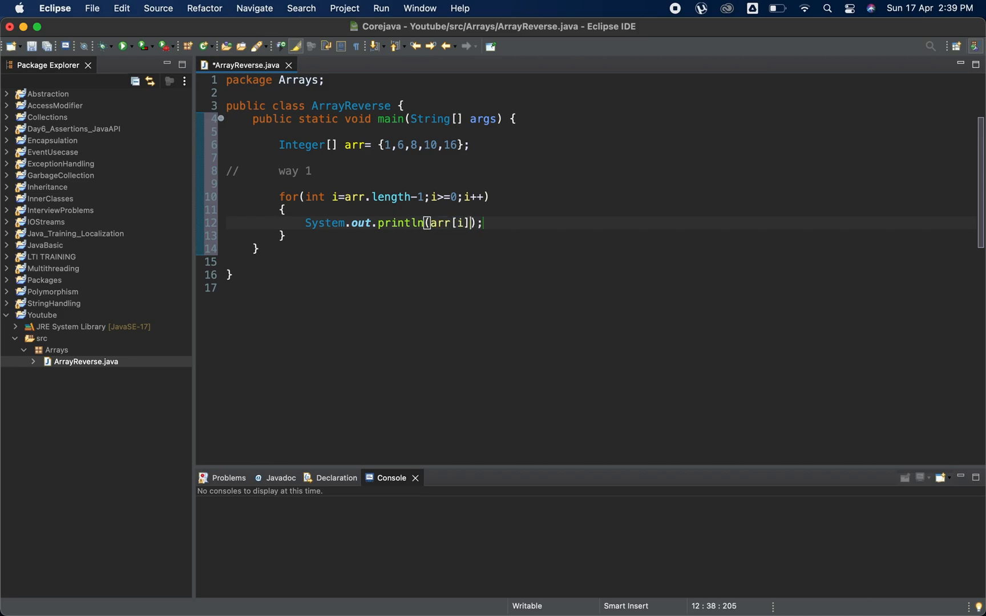
type("+ \" \"")
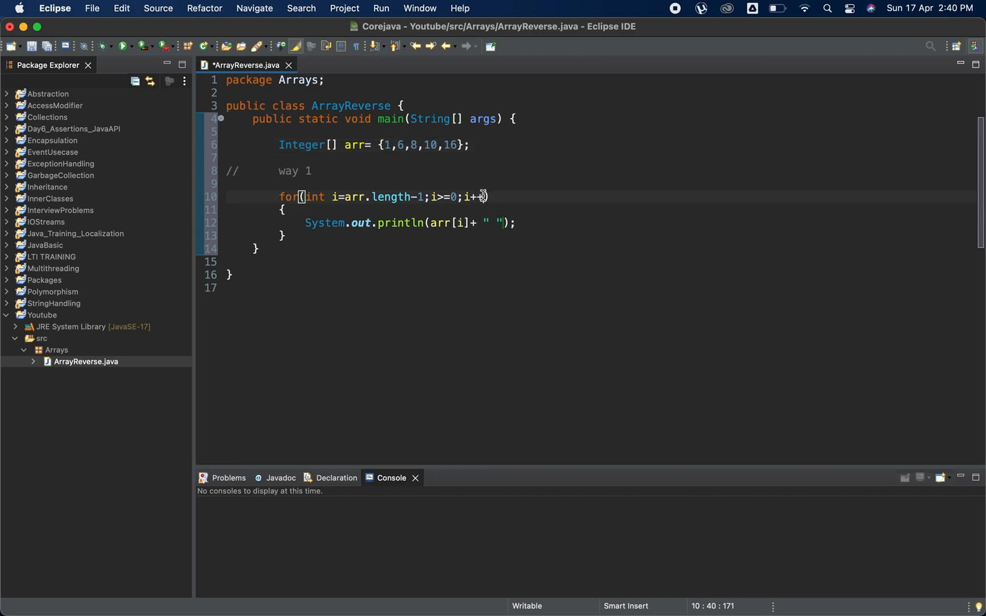
Step: Change the loop's i++ to i-- so it counts down
key("Backspace")
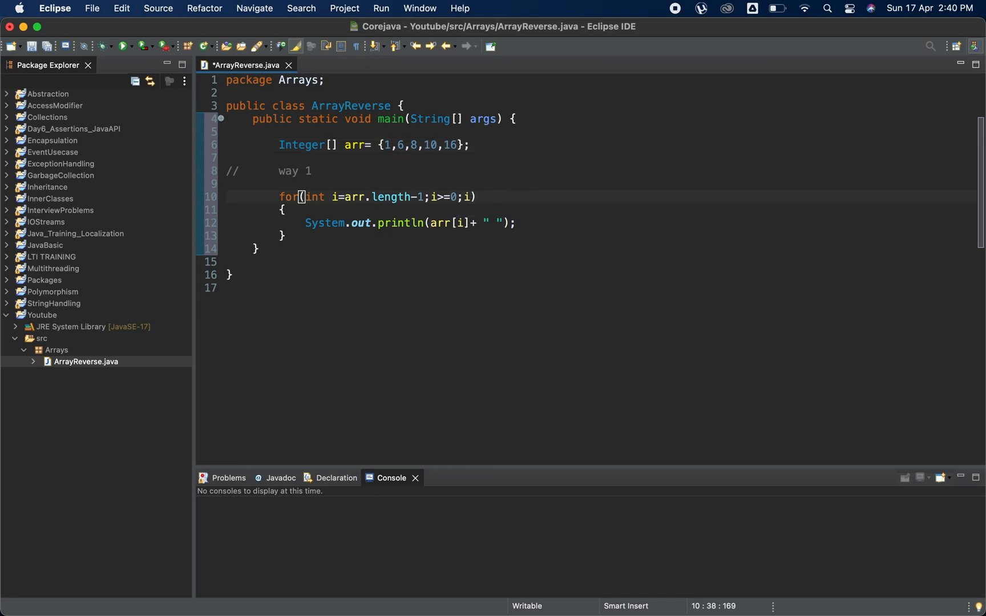
type("-")
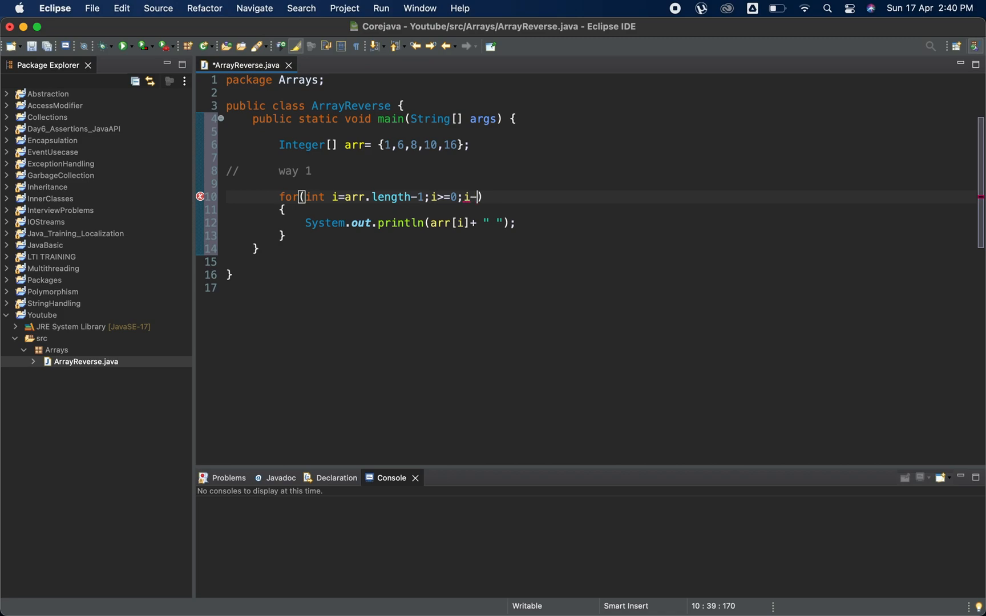
type("-")
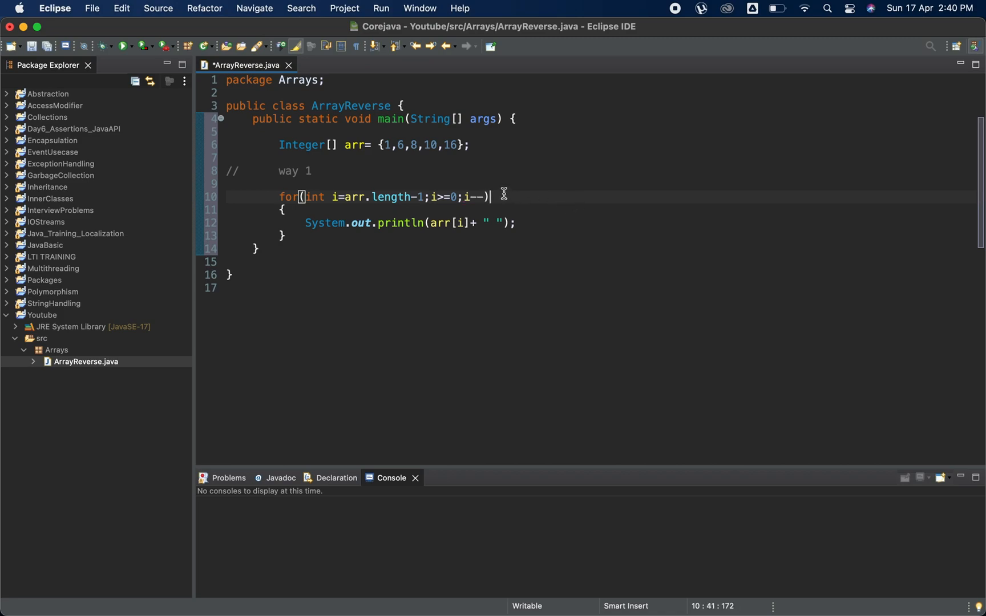
Step: Add an 'index 4' comment above the print statement
left_click(356, 208)
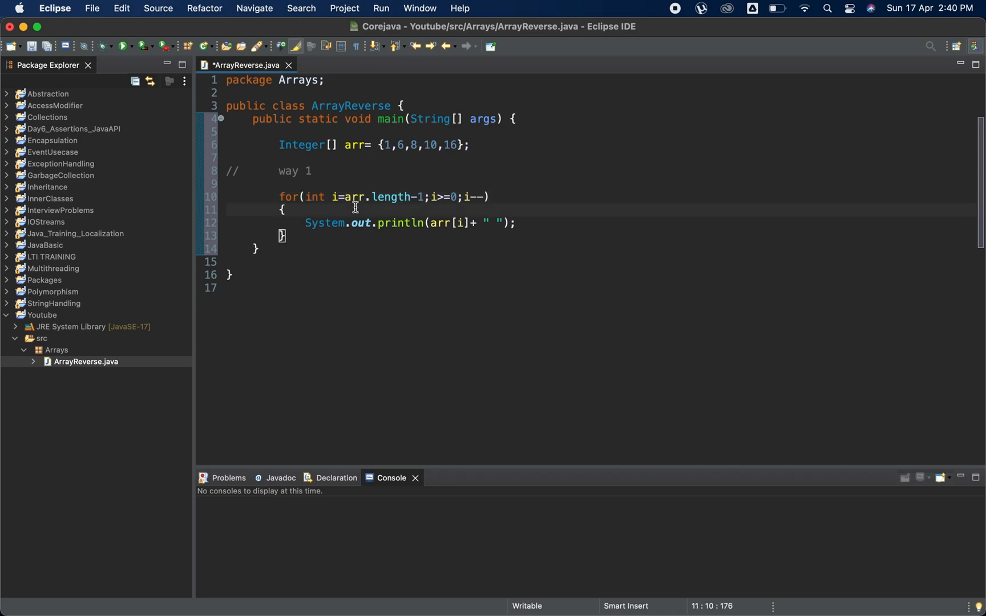
type("//")
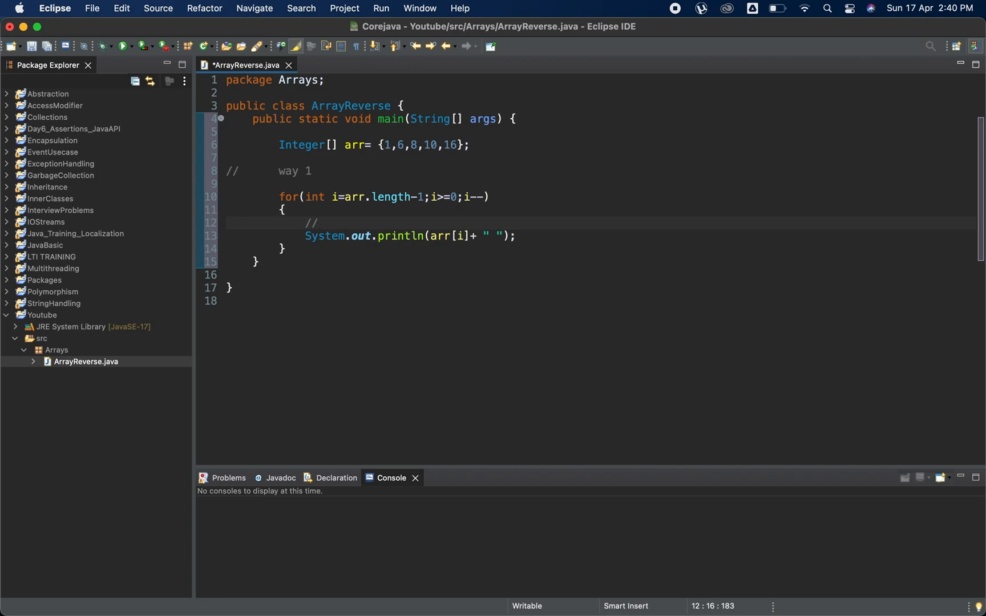
type("4")
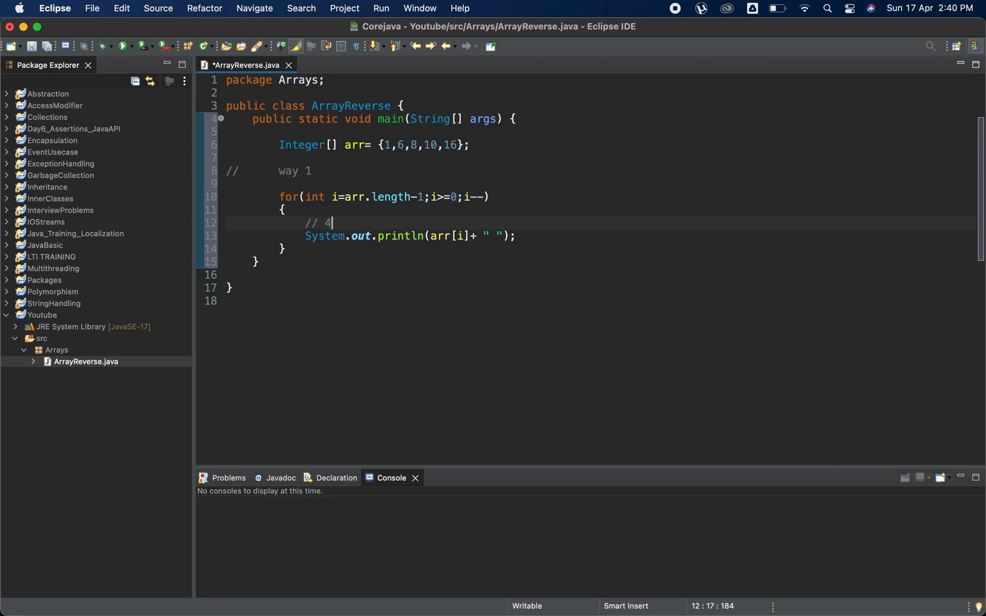
type("im")
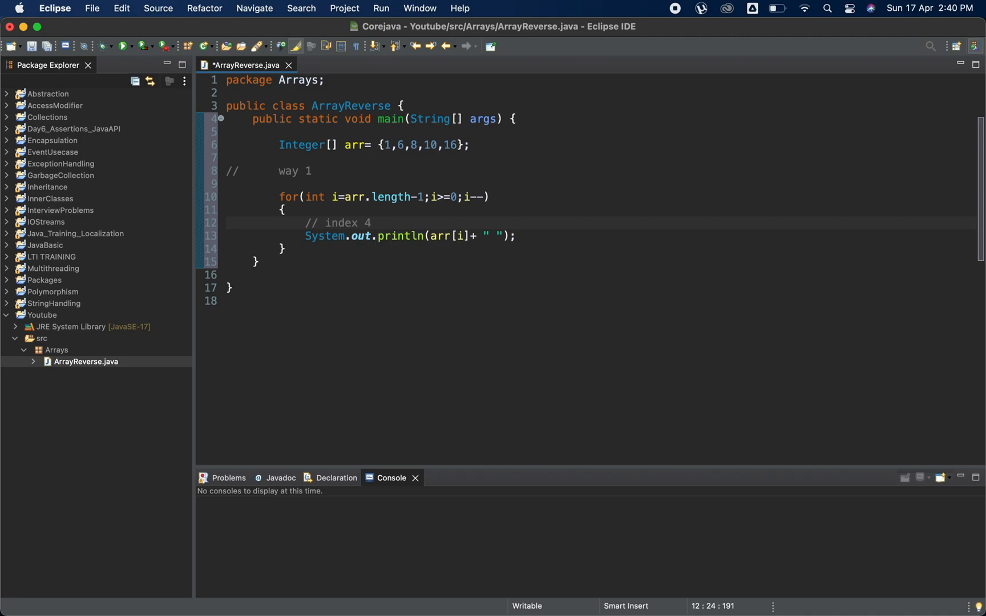
mouse_move(481, 226)
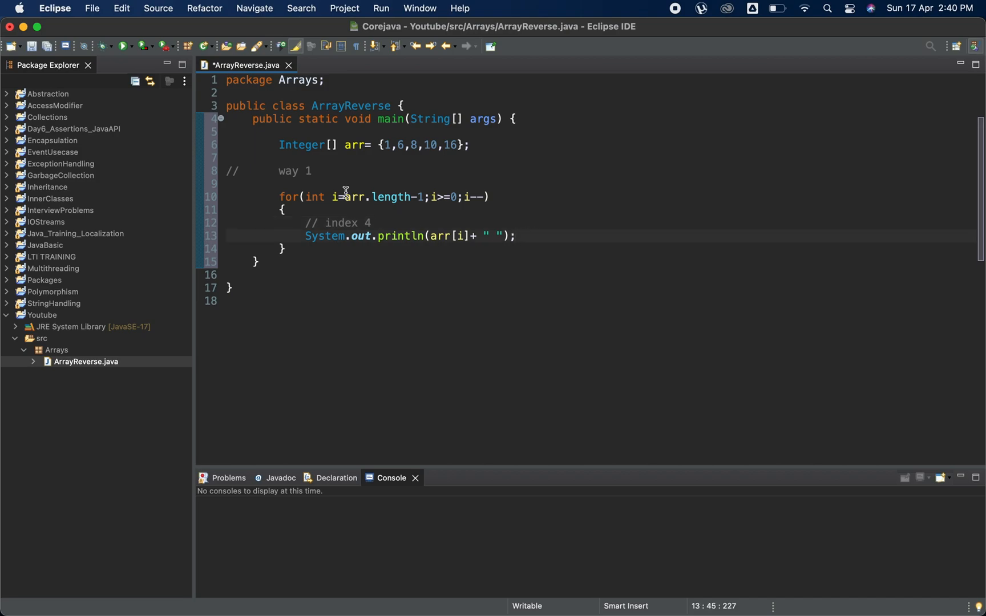
Step: Save and run ArrayReverse, printing 16, 10, 8, 6, 1 on separate lines
left_click(124, 45)
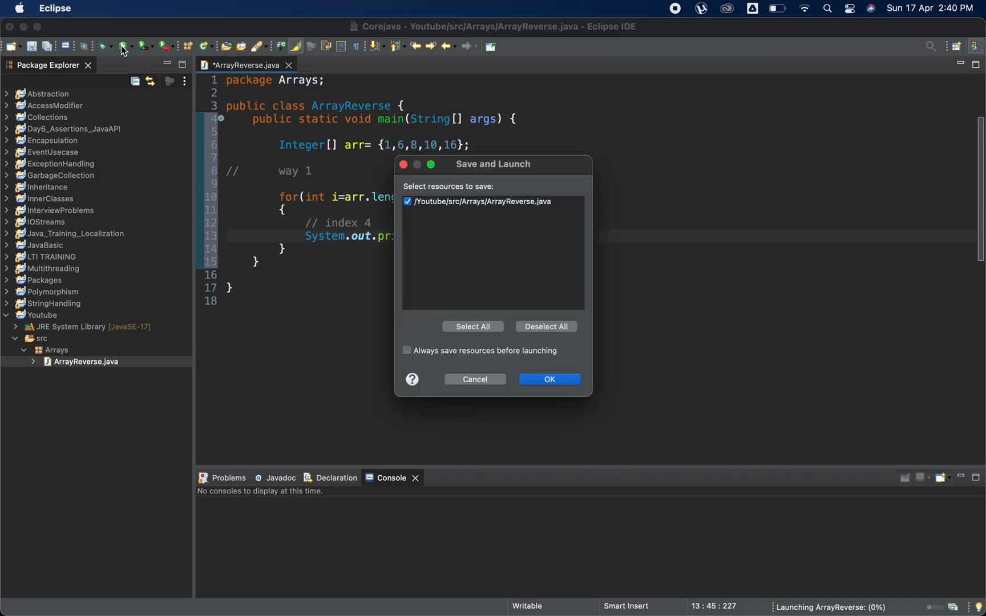
left_click(548, 379)
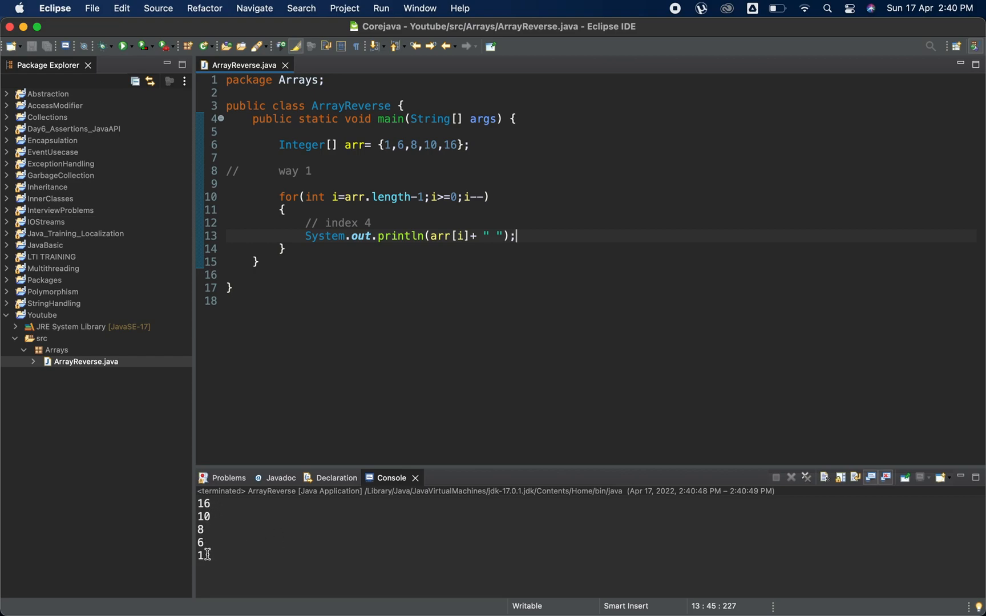
mouse_move(449, 244)
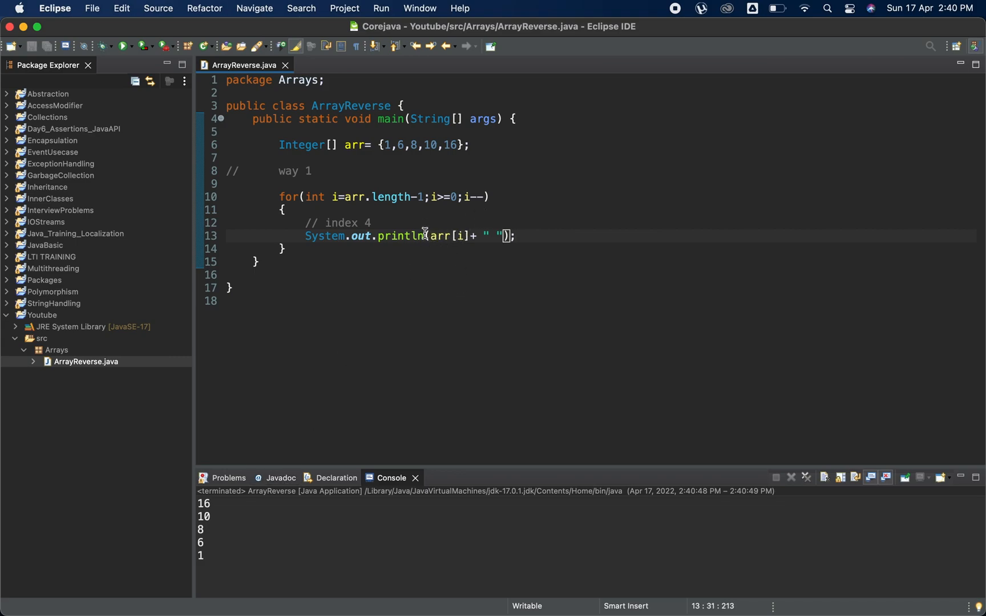
Step: Switch println to printf, save and rerun, then add a 'way 2' comment
type("printf")
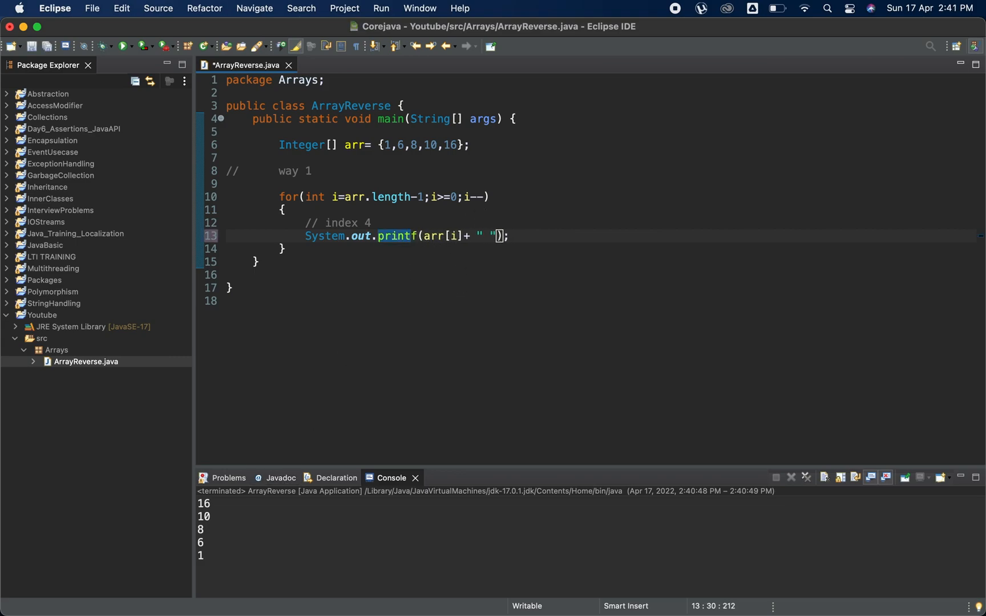
key("cmd+s")
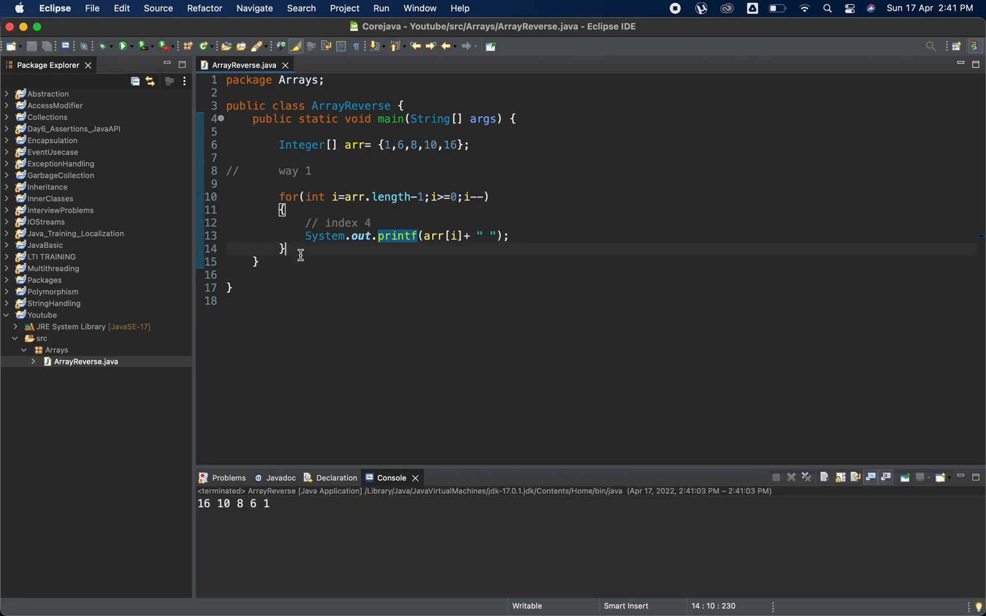
type("//way 2")
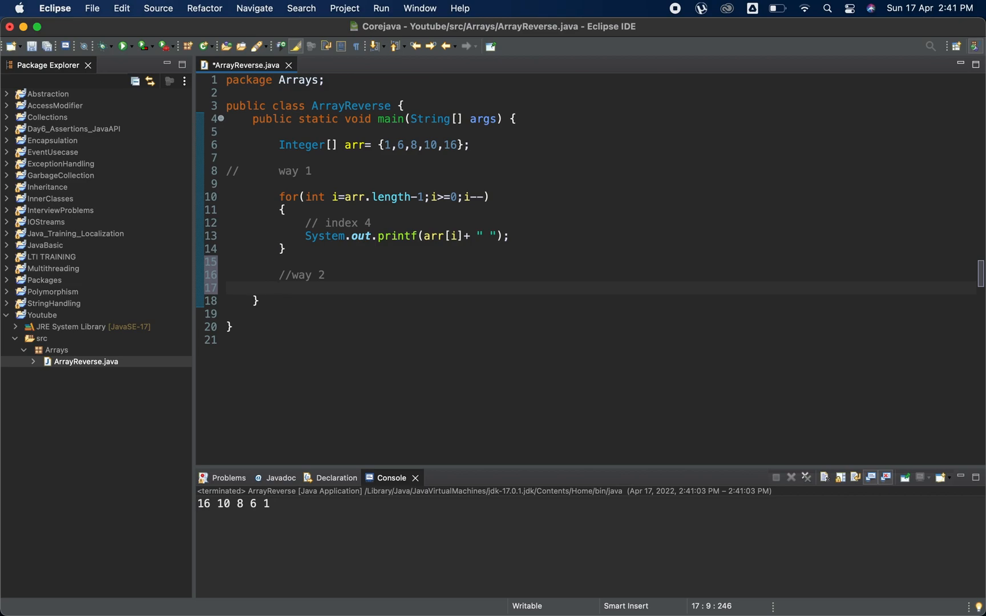
Step: Below 'way 2', write Collections.reverse(Arrays) and import java.util.Arrays
key("enter")
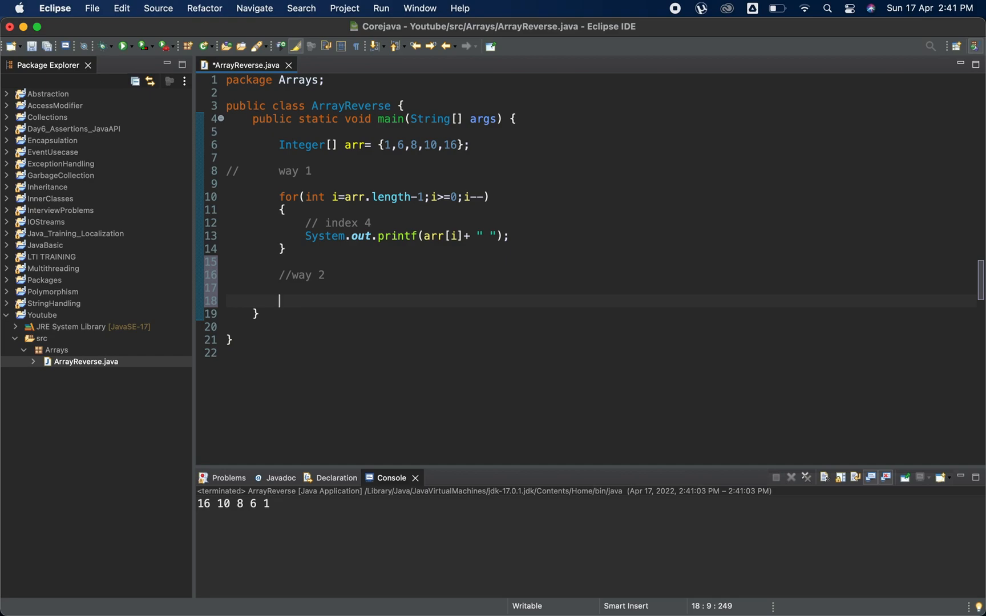
type("Coll")
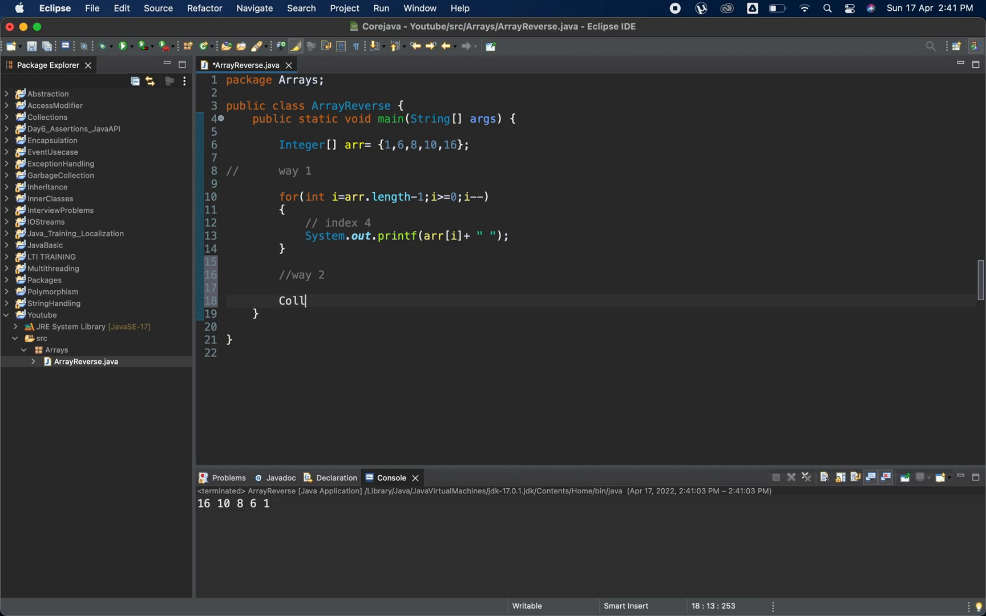
type("ections")
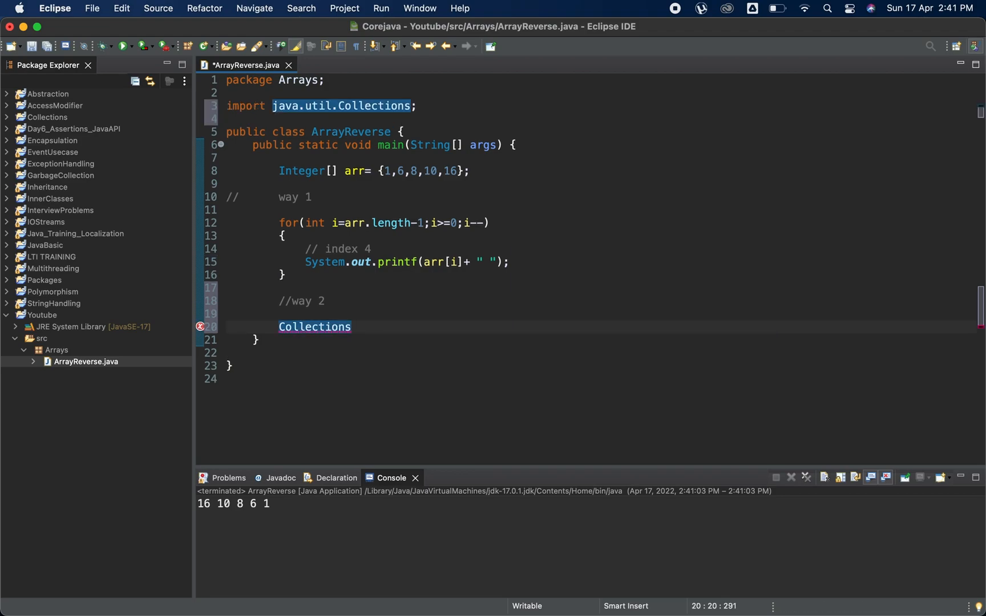
mouse_move(357, 327)
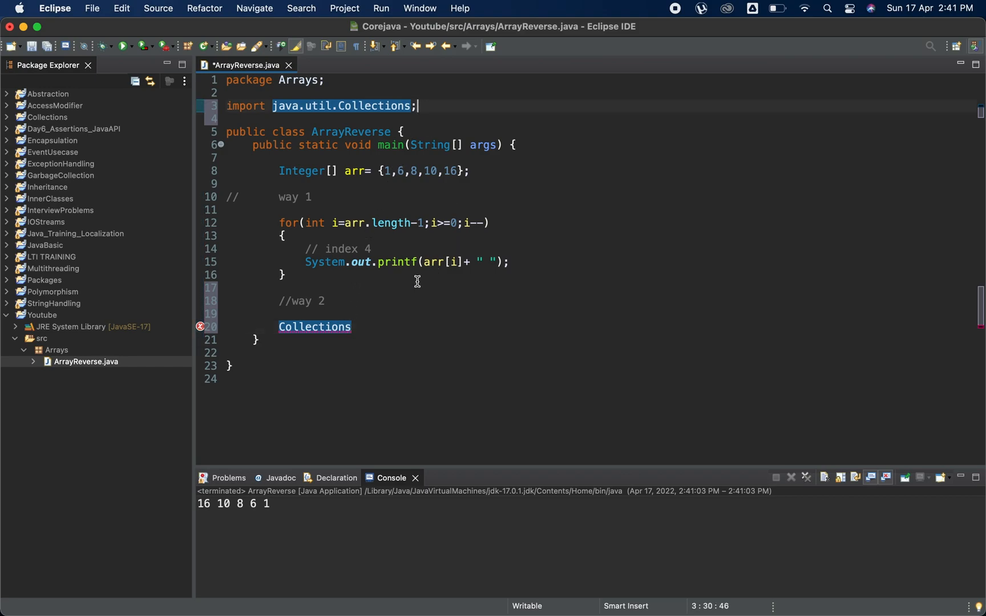
type(".r")
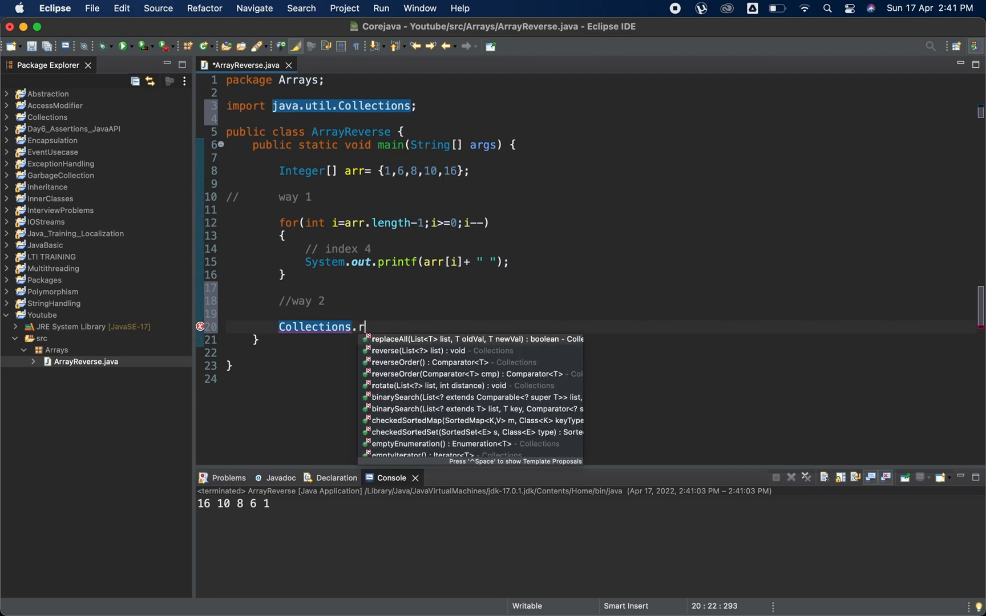
type("e")
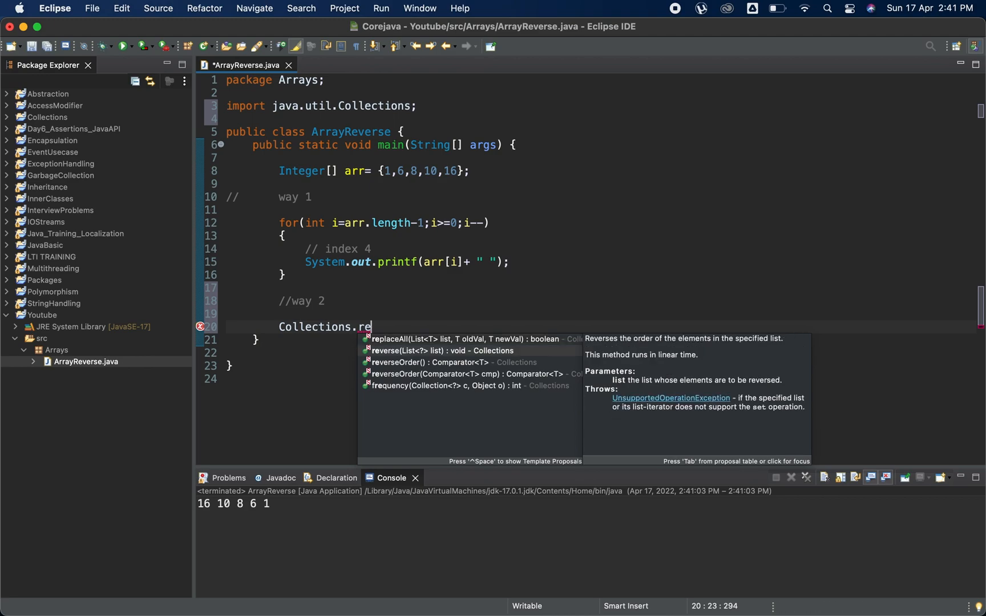
mouse_move(430, 357)
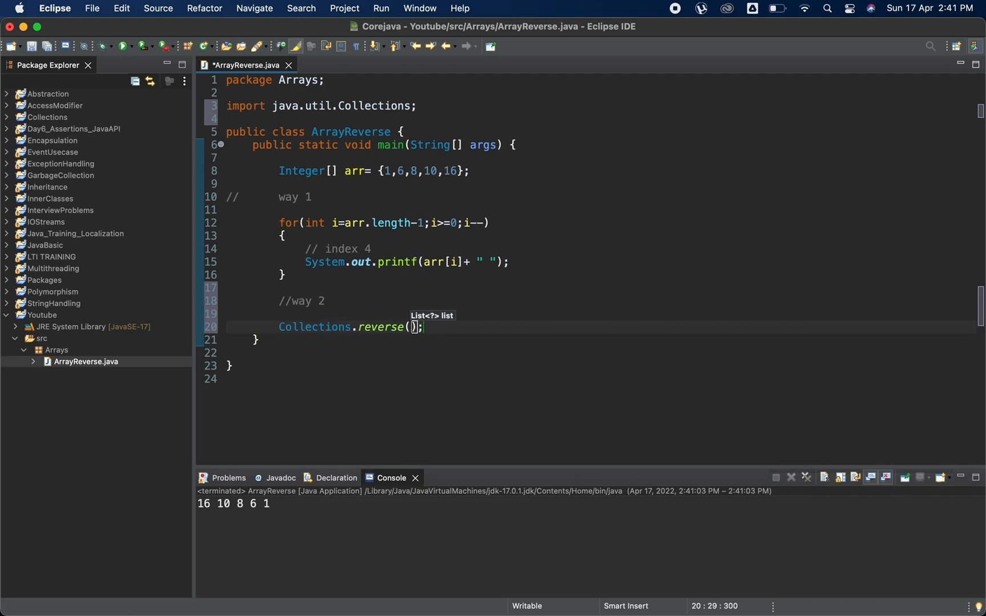
type("Arr")
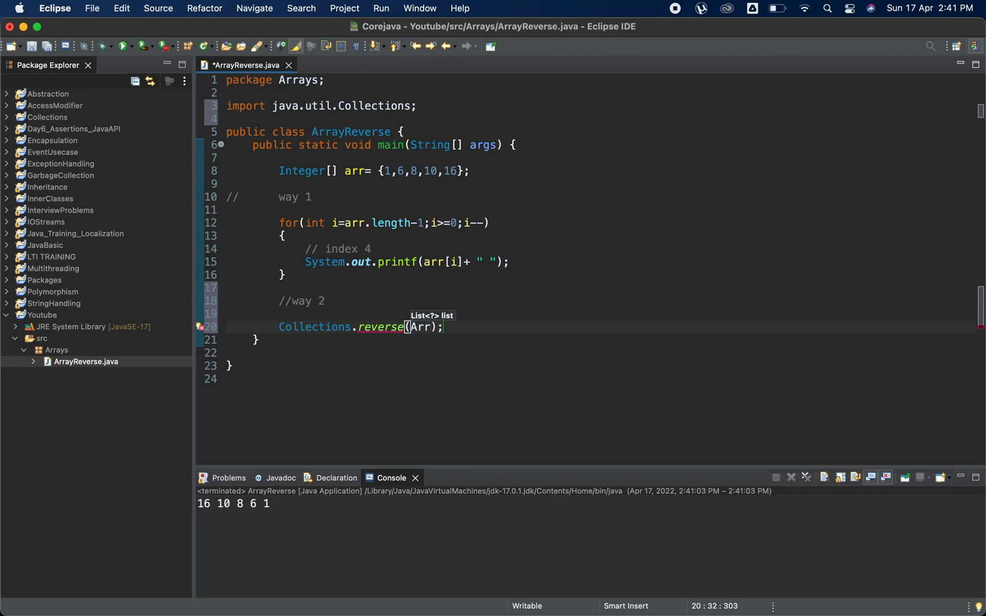
type("ys")
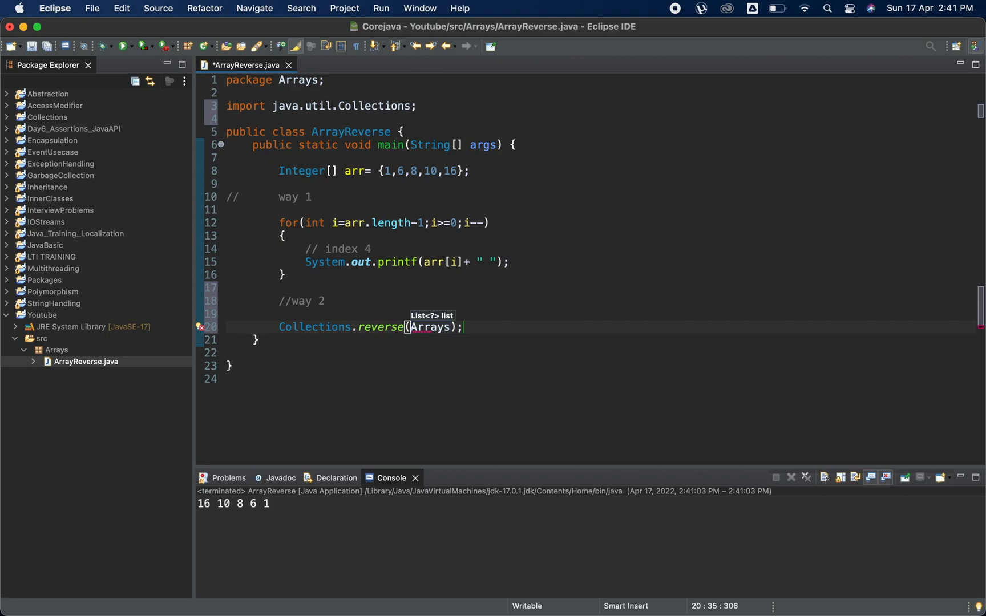
type(".")
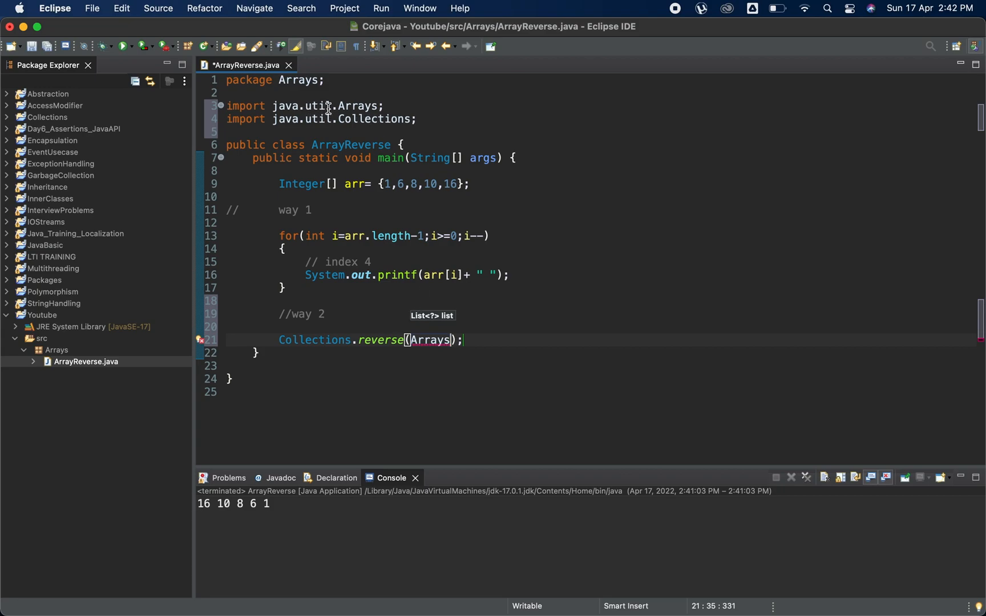
Step: Complete the call as Collections.reverse(Arrays.asList(arr)), clearing the error marker
double_click(376, 119)
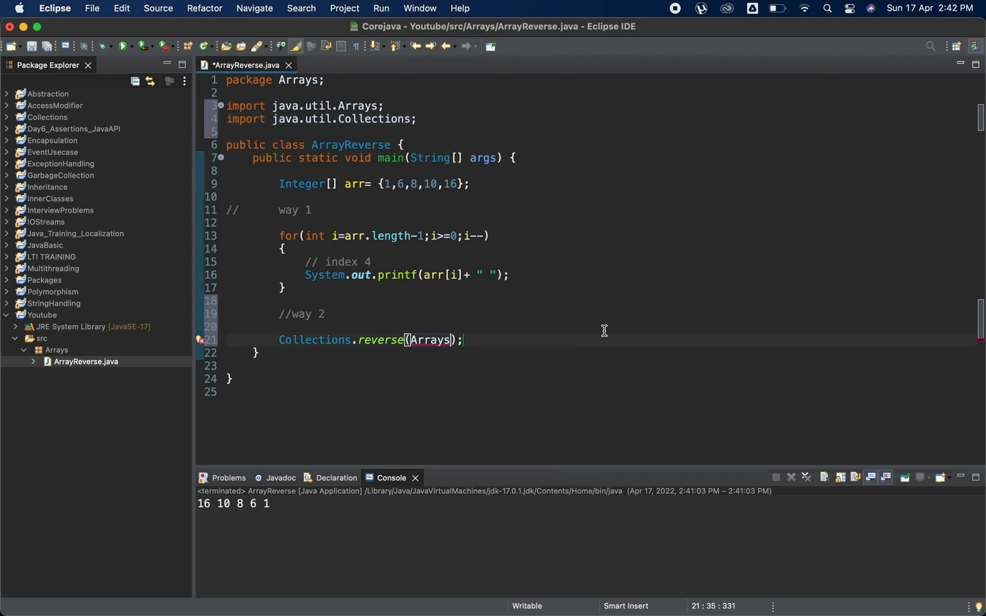
type(".asList(null")
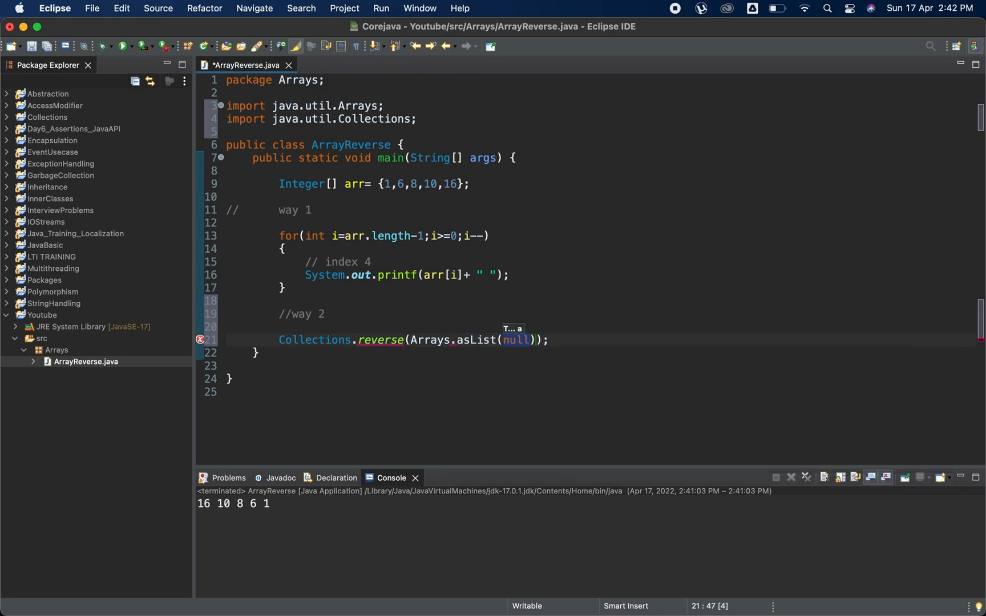
key("Backspace")
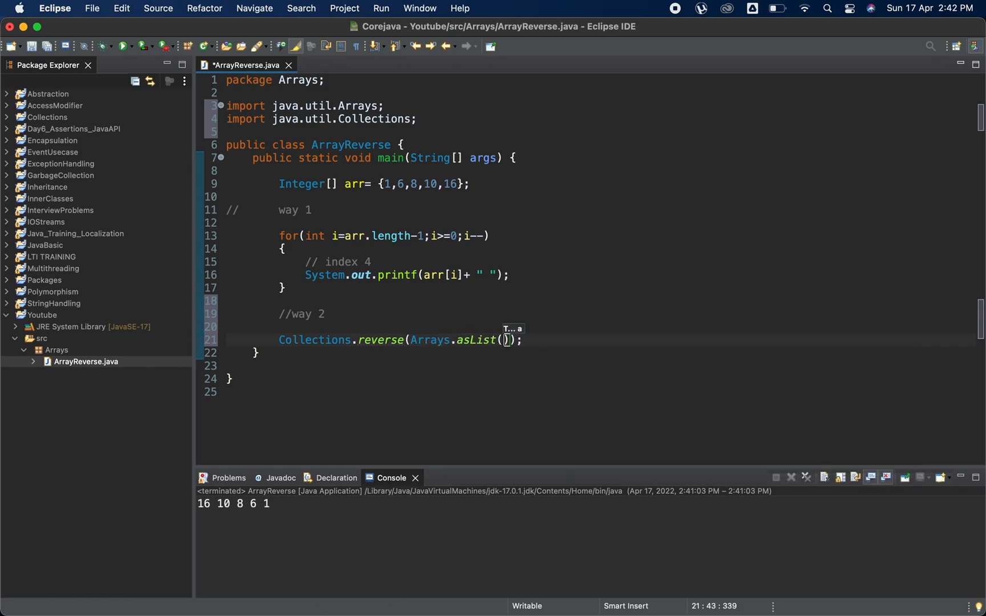
type("arr")
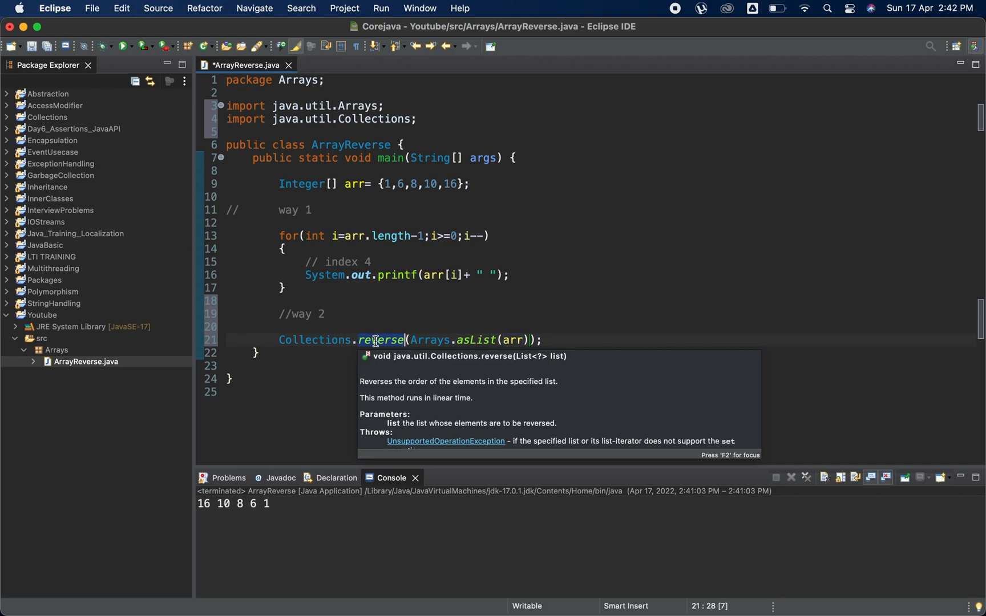
mouse_move(404, 332)
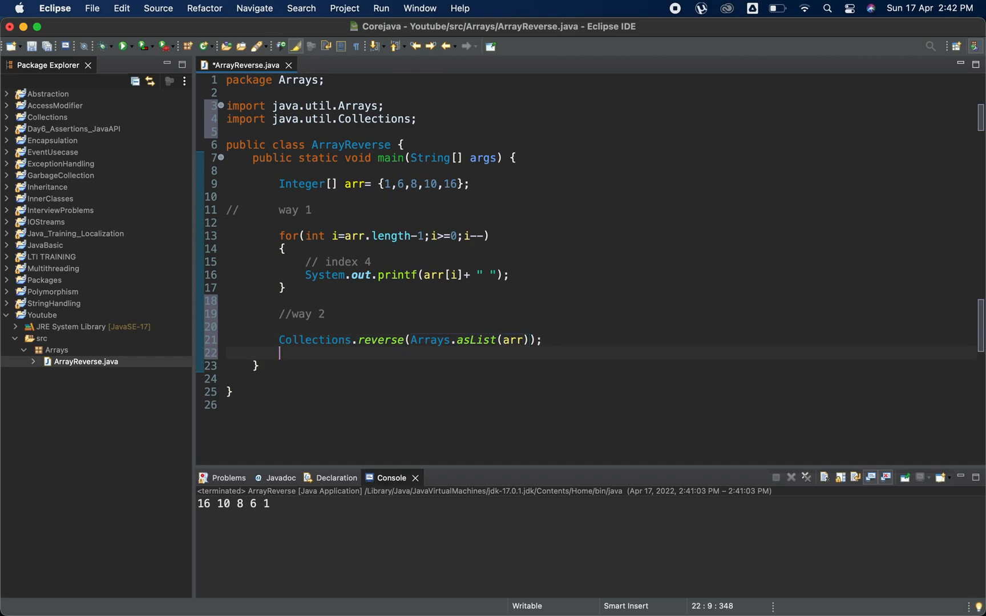
Step: Add an enhanced for loop over arr printing i + "" and save
type("for")
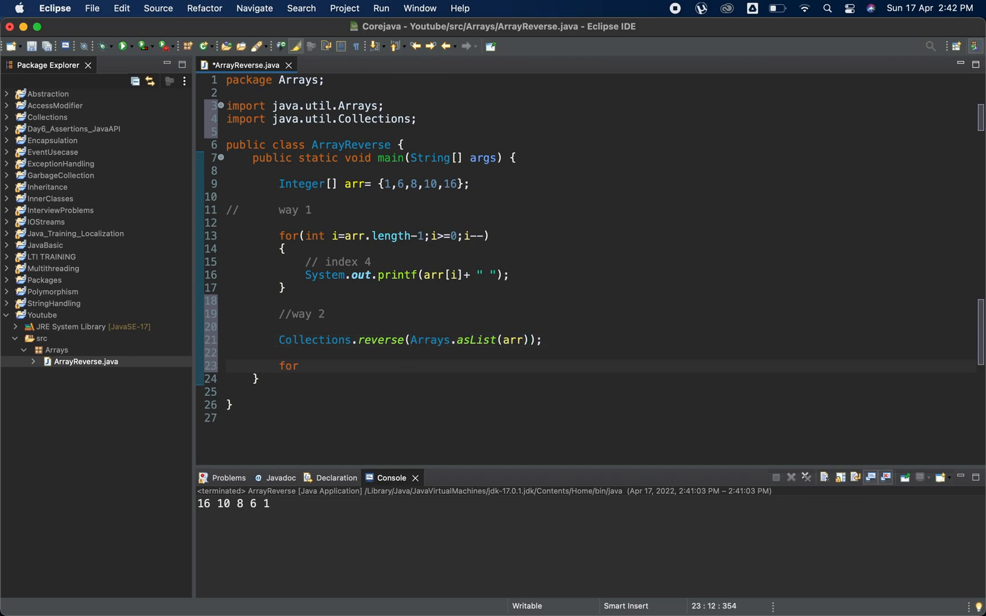
type("(")
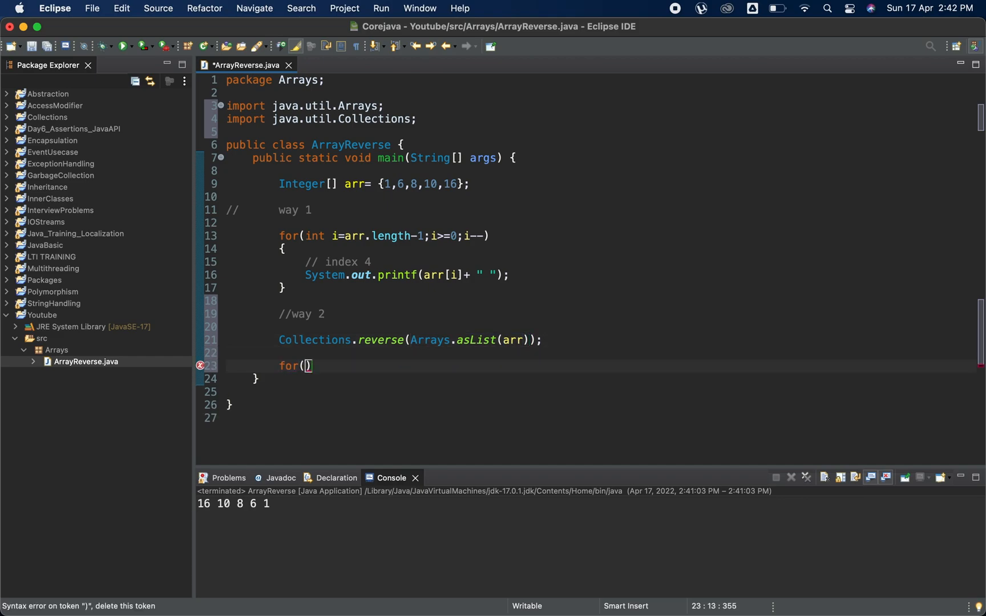
type("i")
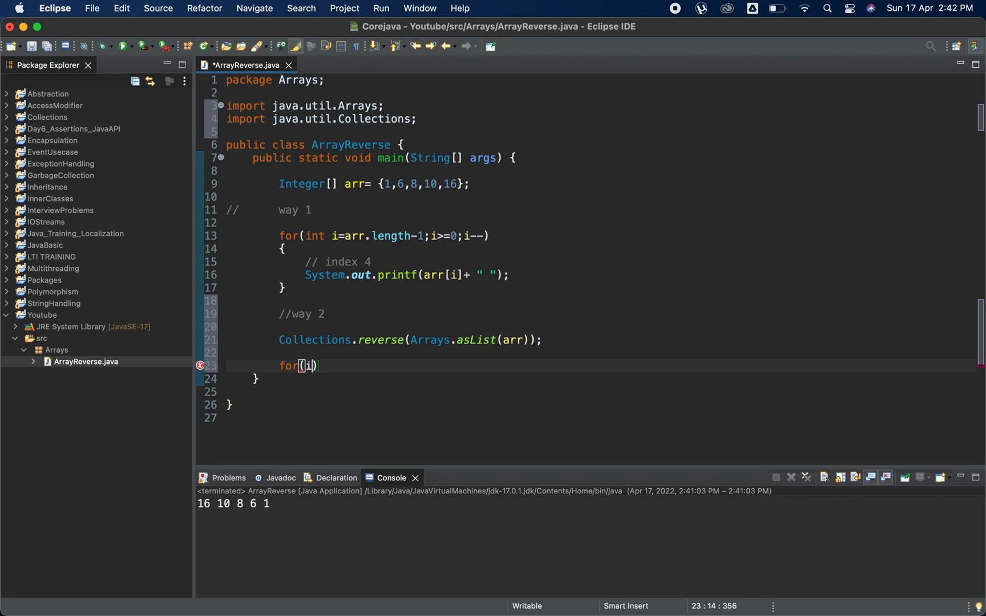
type("nt i: arr")
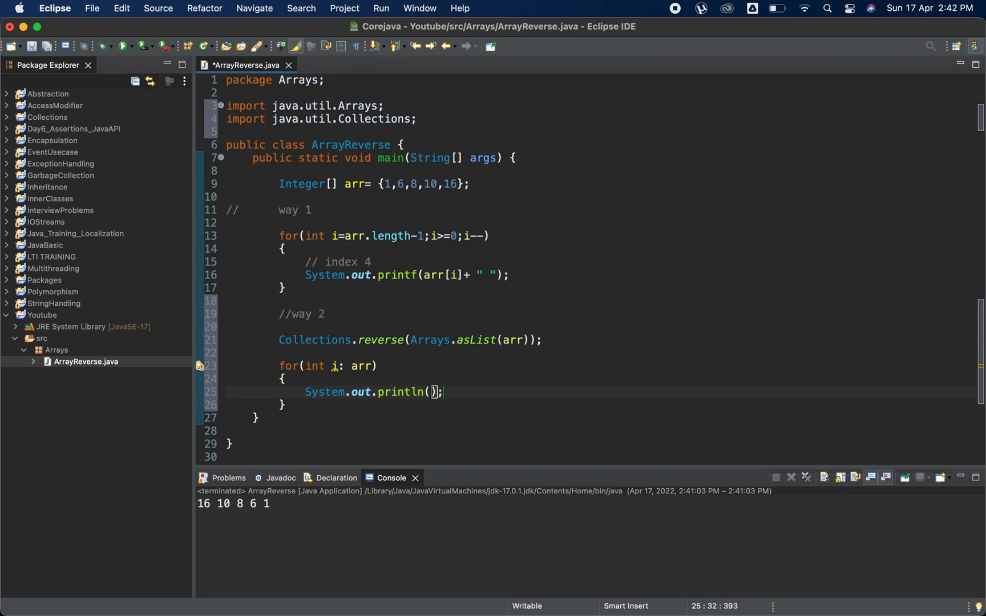
type("i")
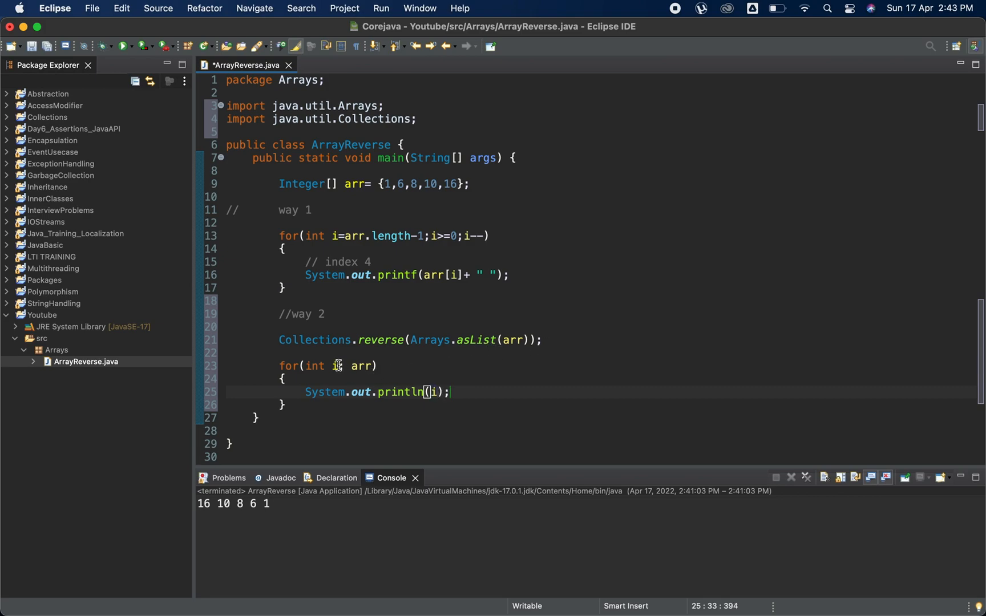
mouse_move(338, 366)
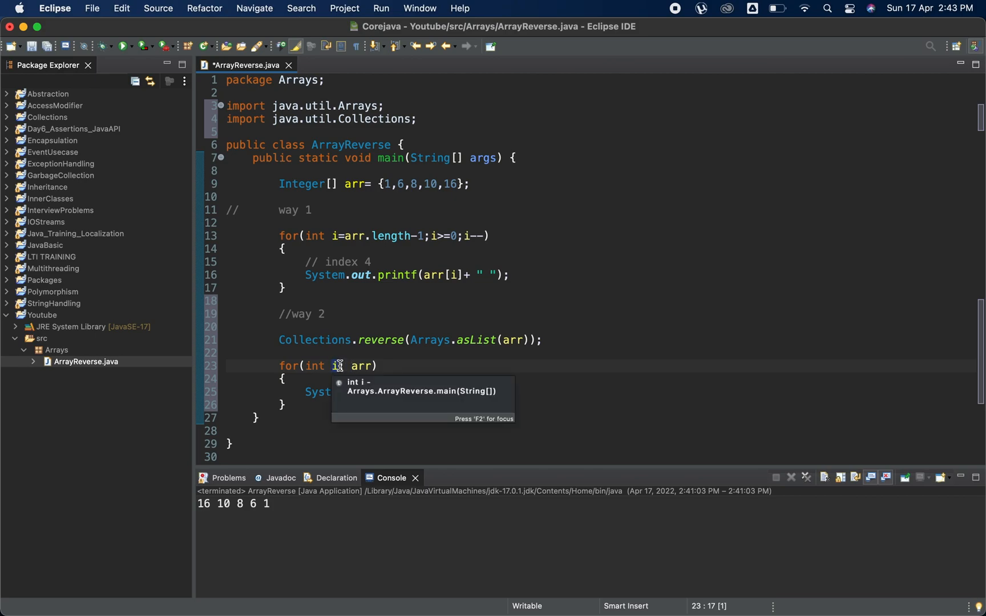
type(":")
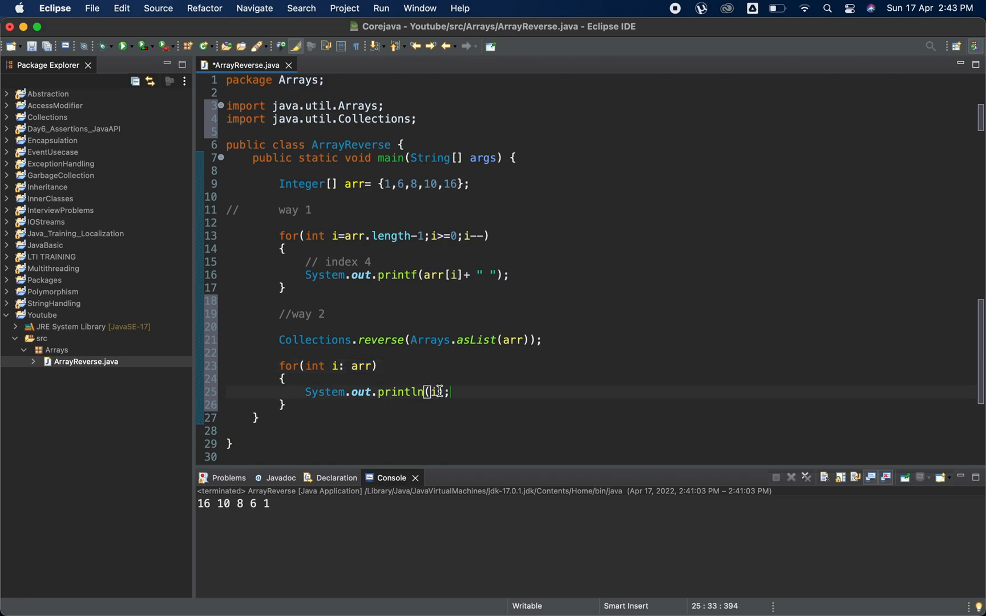
type("+")
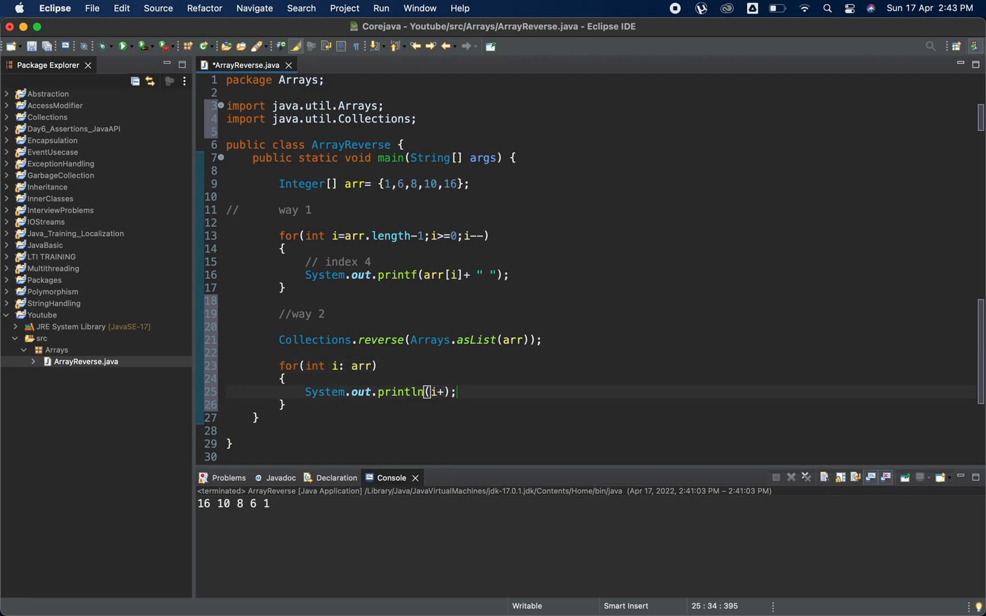
type("\"\"")
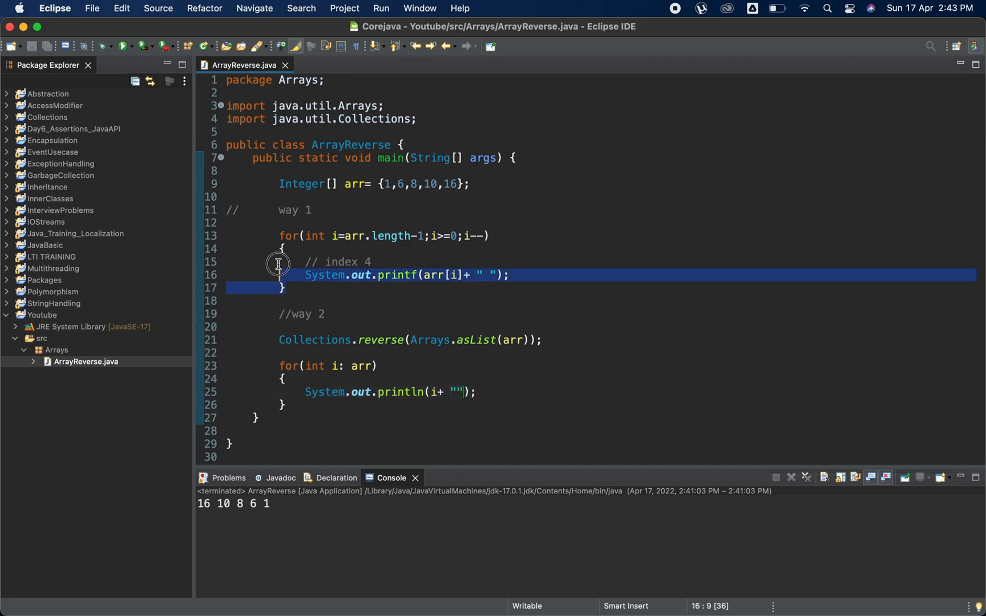
Step: Comment out the way 1 loop and rerun, printing 16 10 8 6 1
key("cmd+/")
type("f")
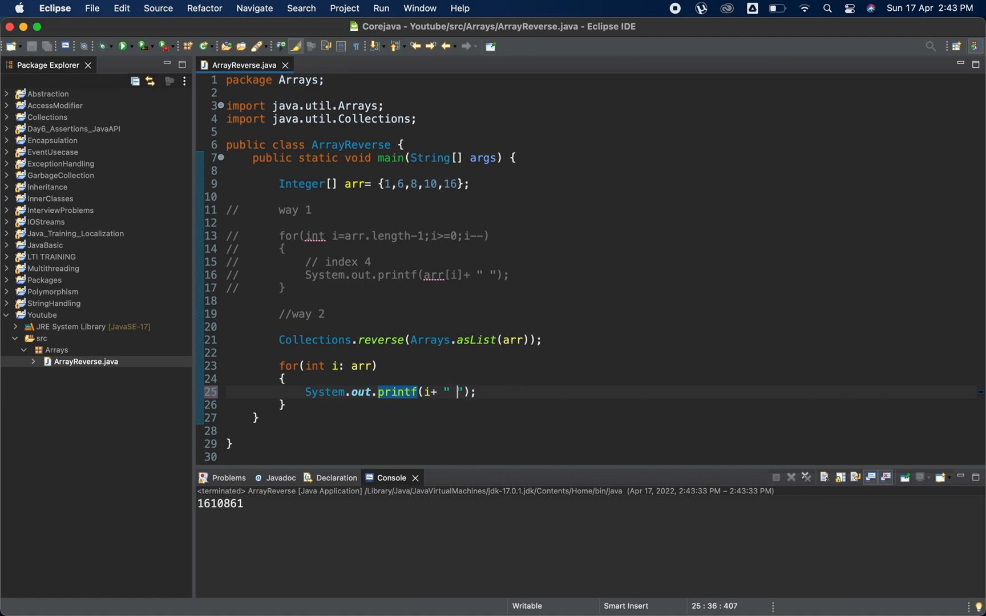
left_click(123, 45)
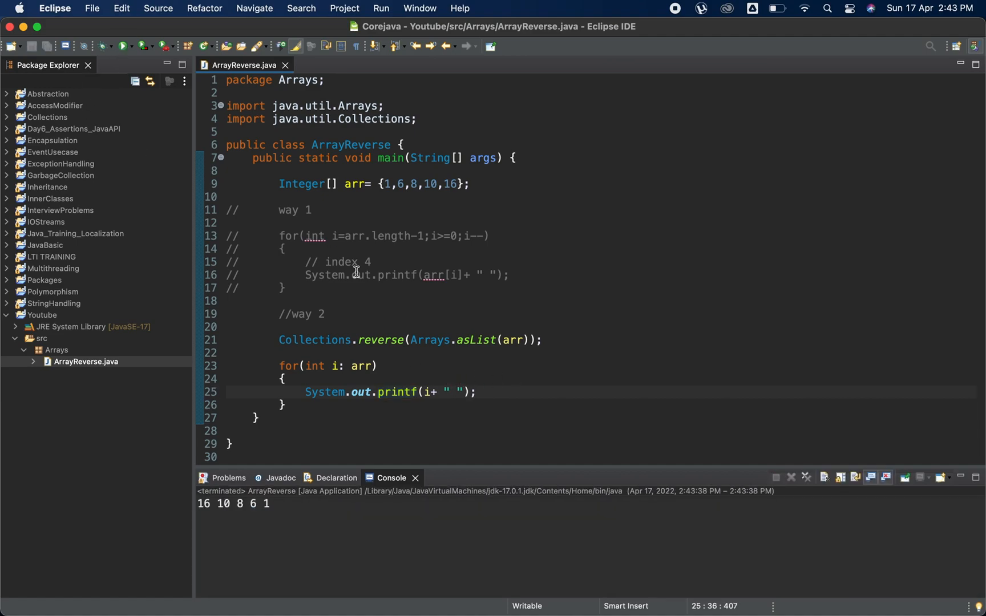
mouse_move(511, 397)
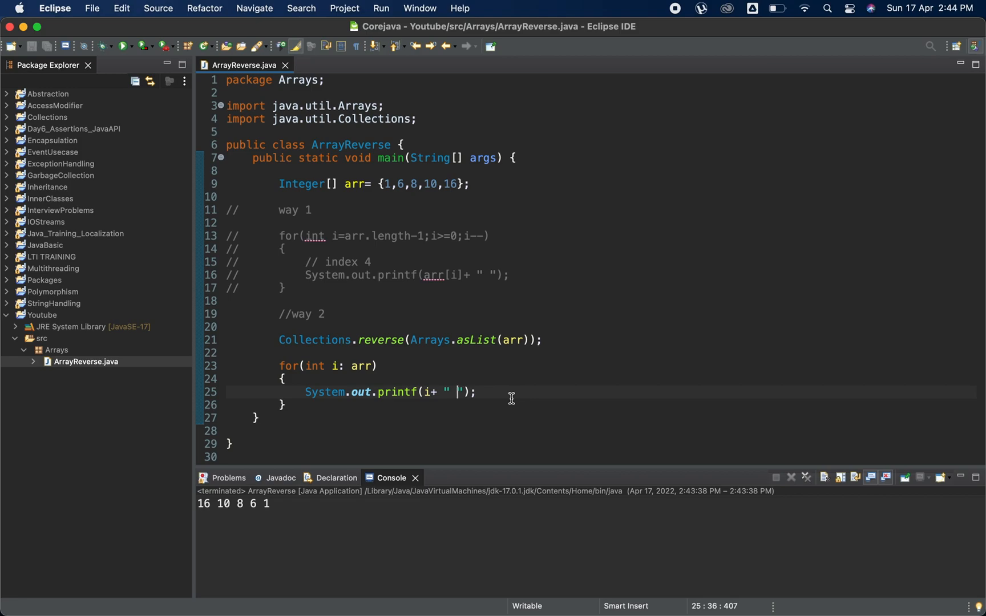
mouse_move(355, 425)
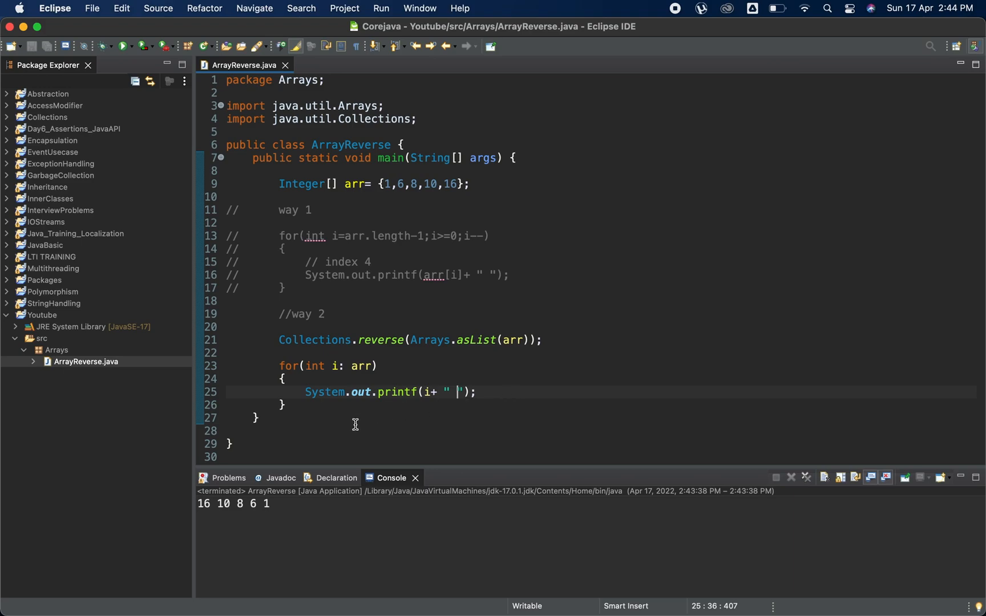